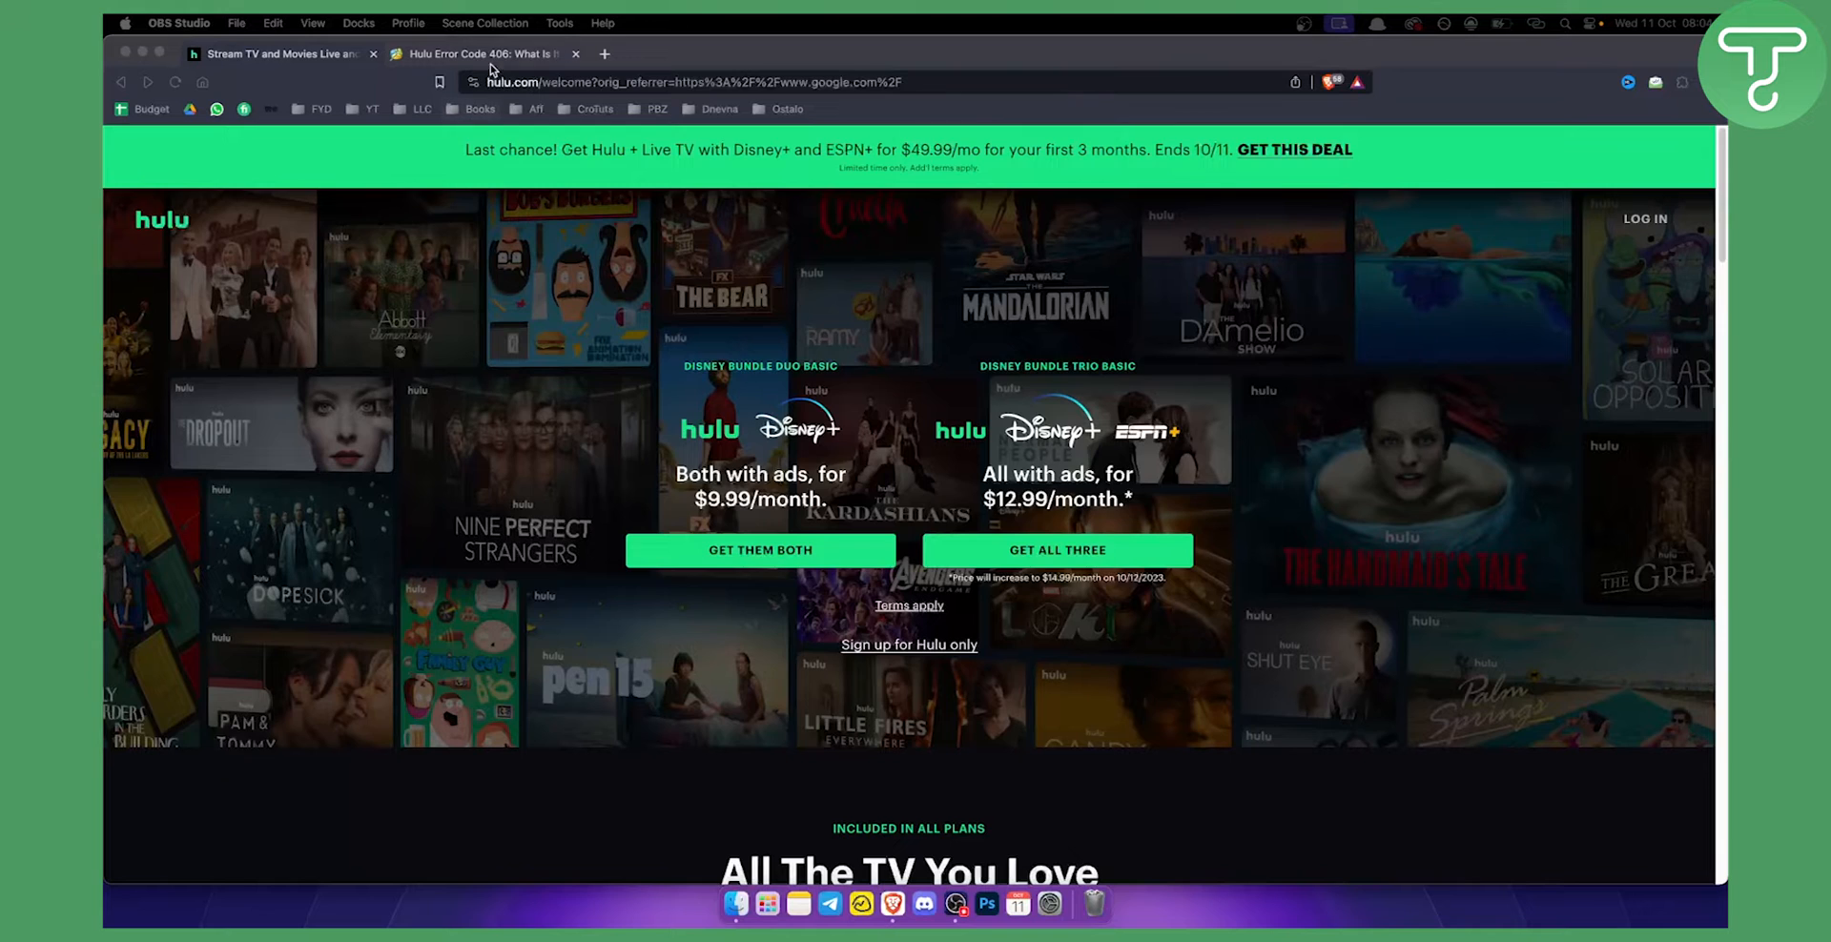
# Step: Switch to the Hulu Error Code 406 tab and scroll to the 'How to Fix' heading and first fixes
pyautogui.click(485, 53)
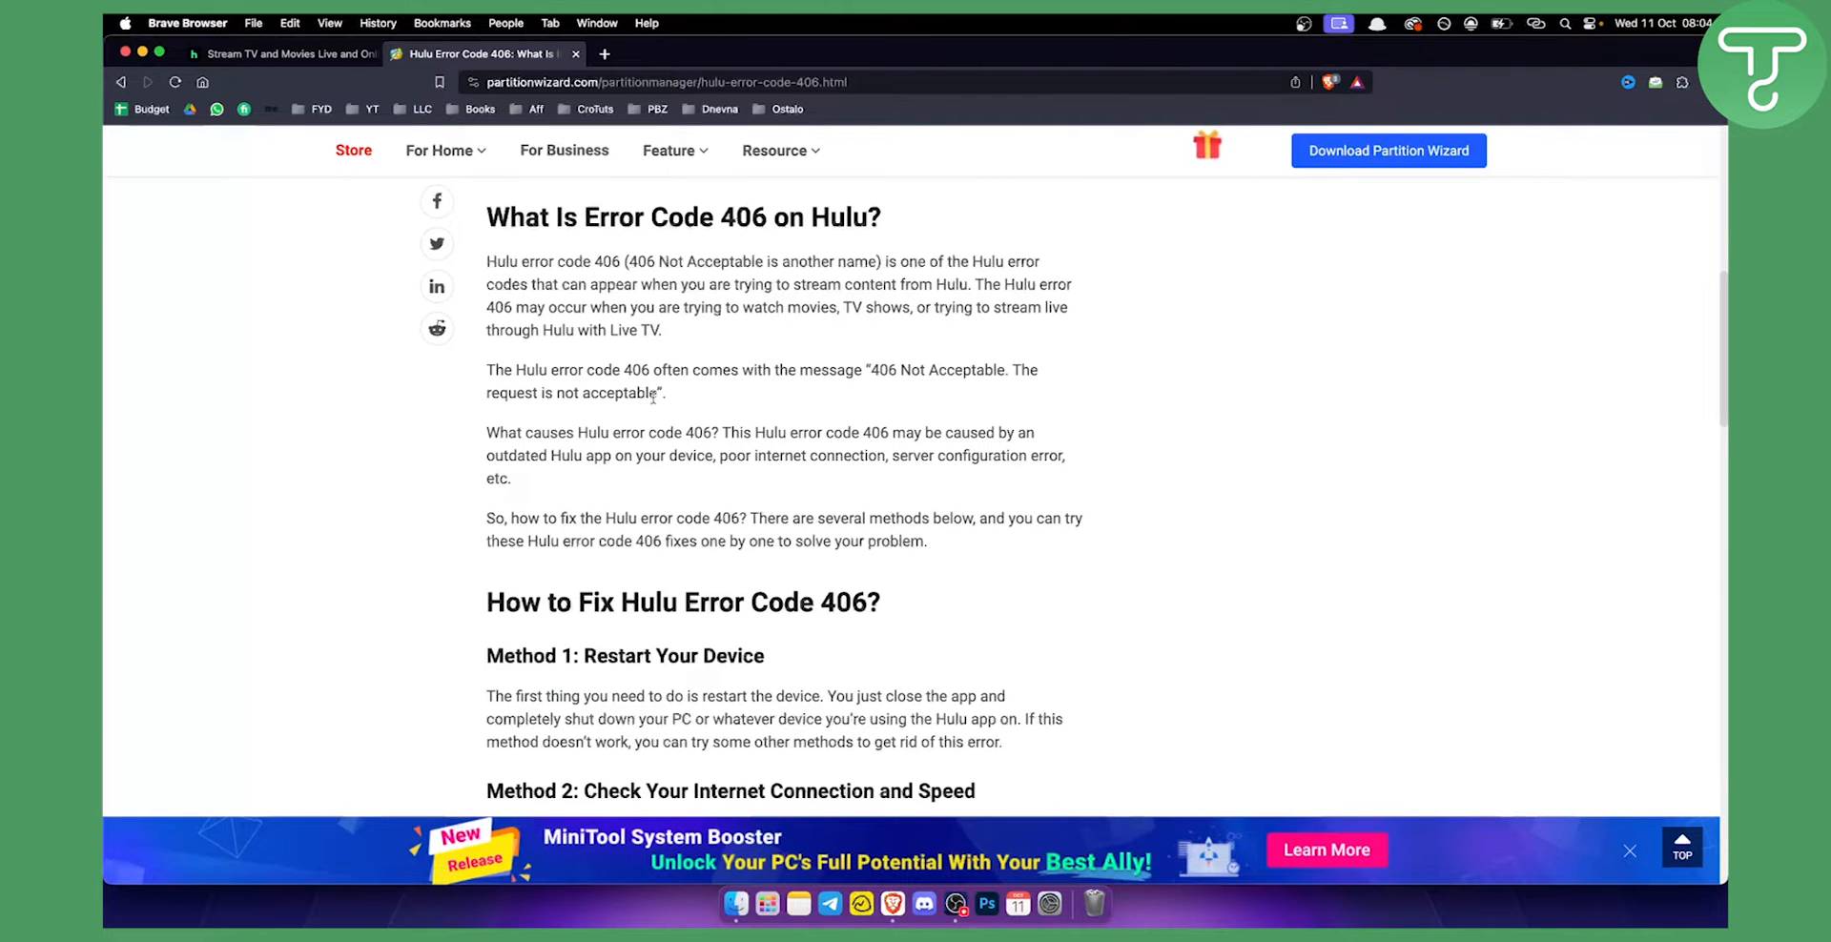
pyautogui.scroll(-3)
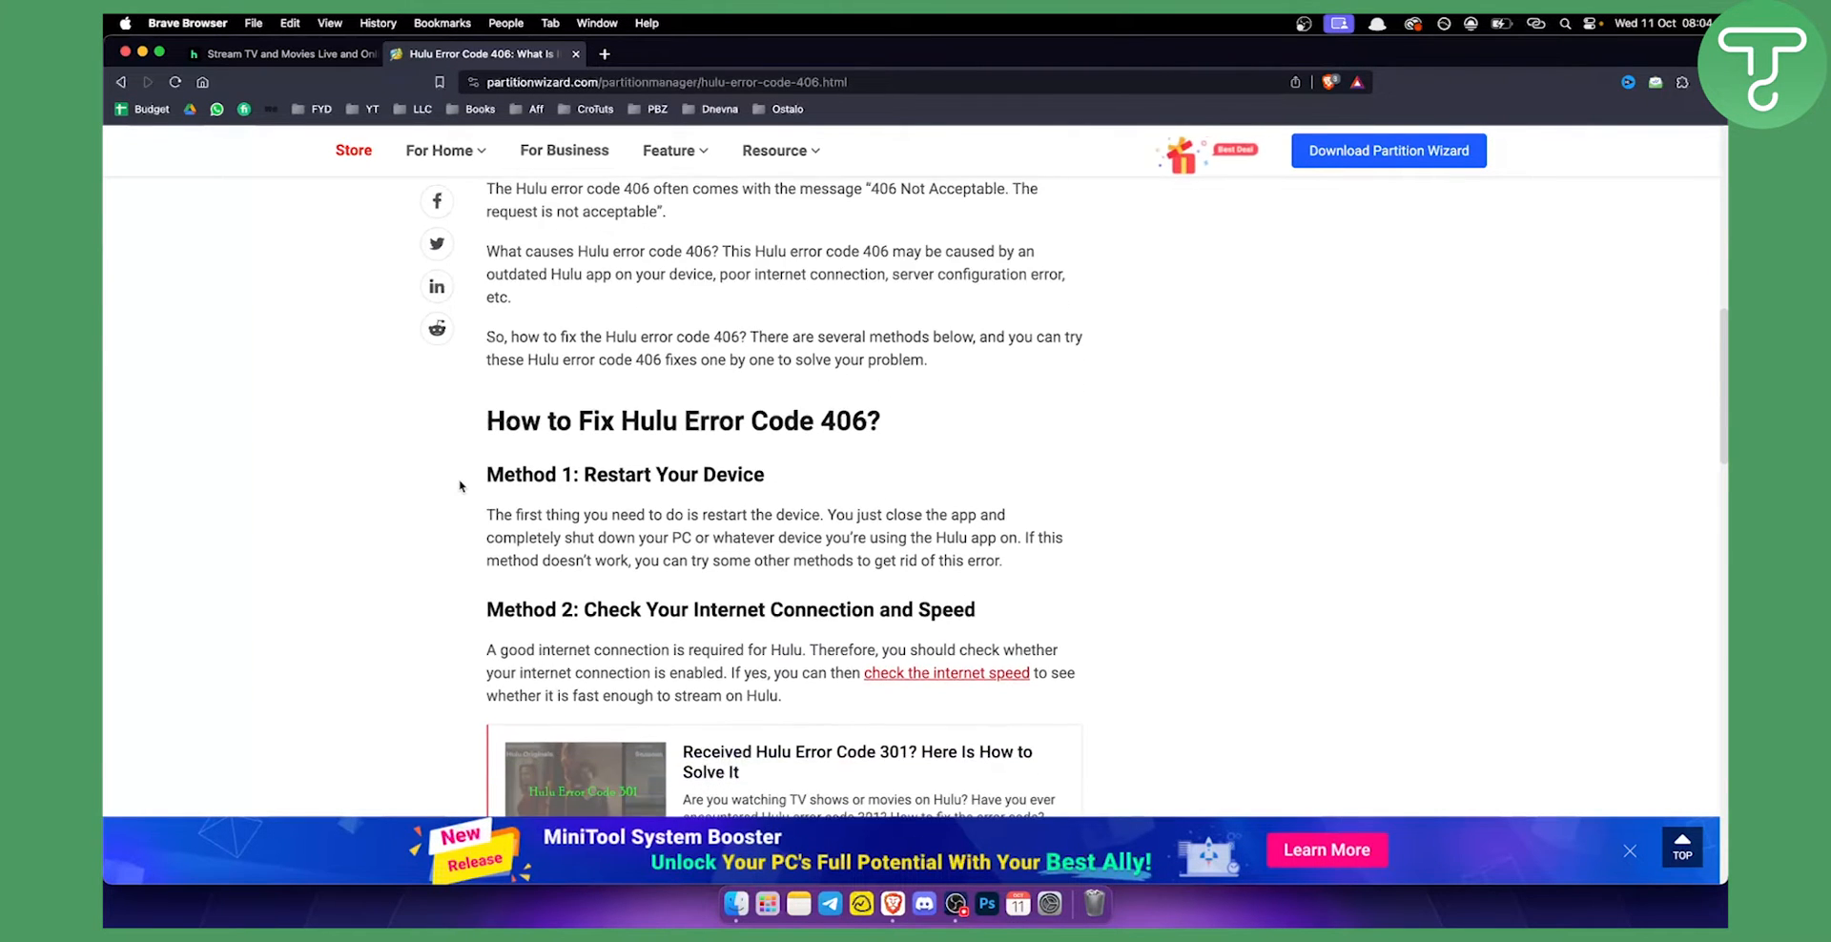
pyautogui.scroll(-3)
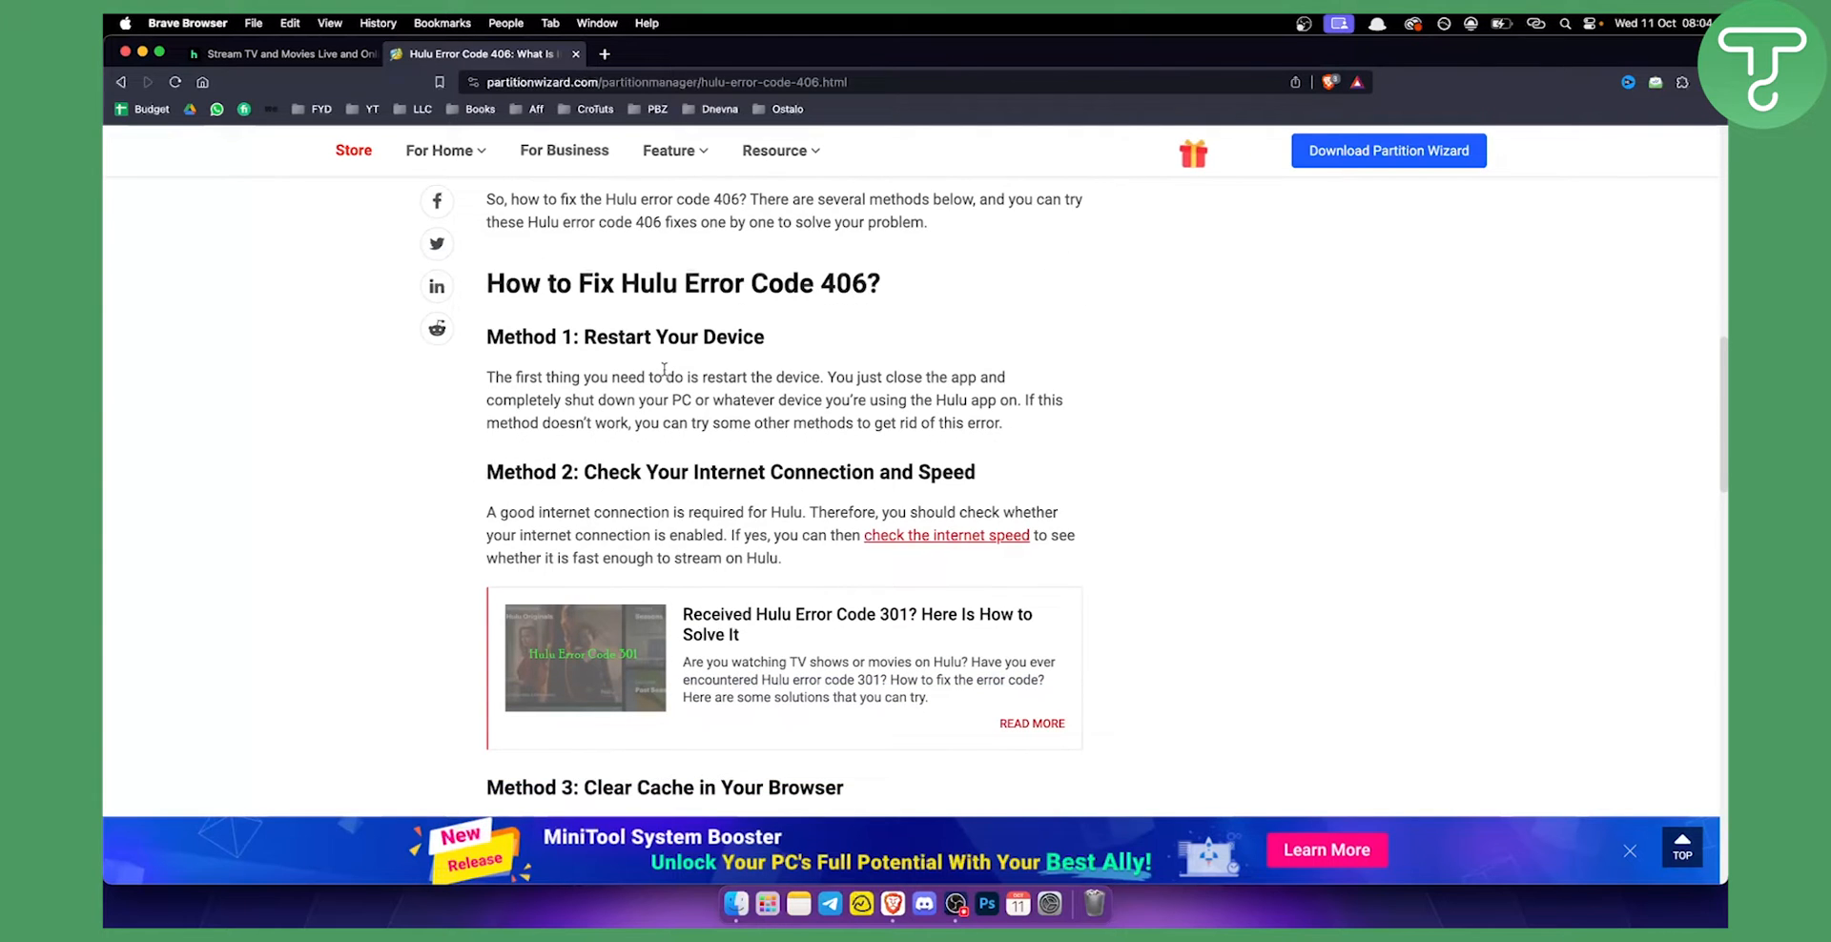
pyautogui.scroll(-3)
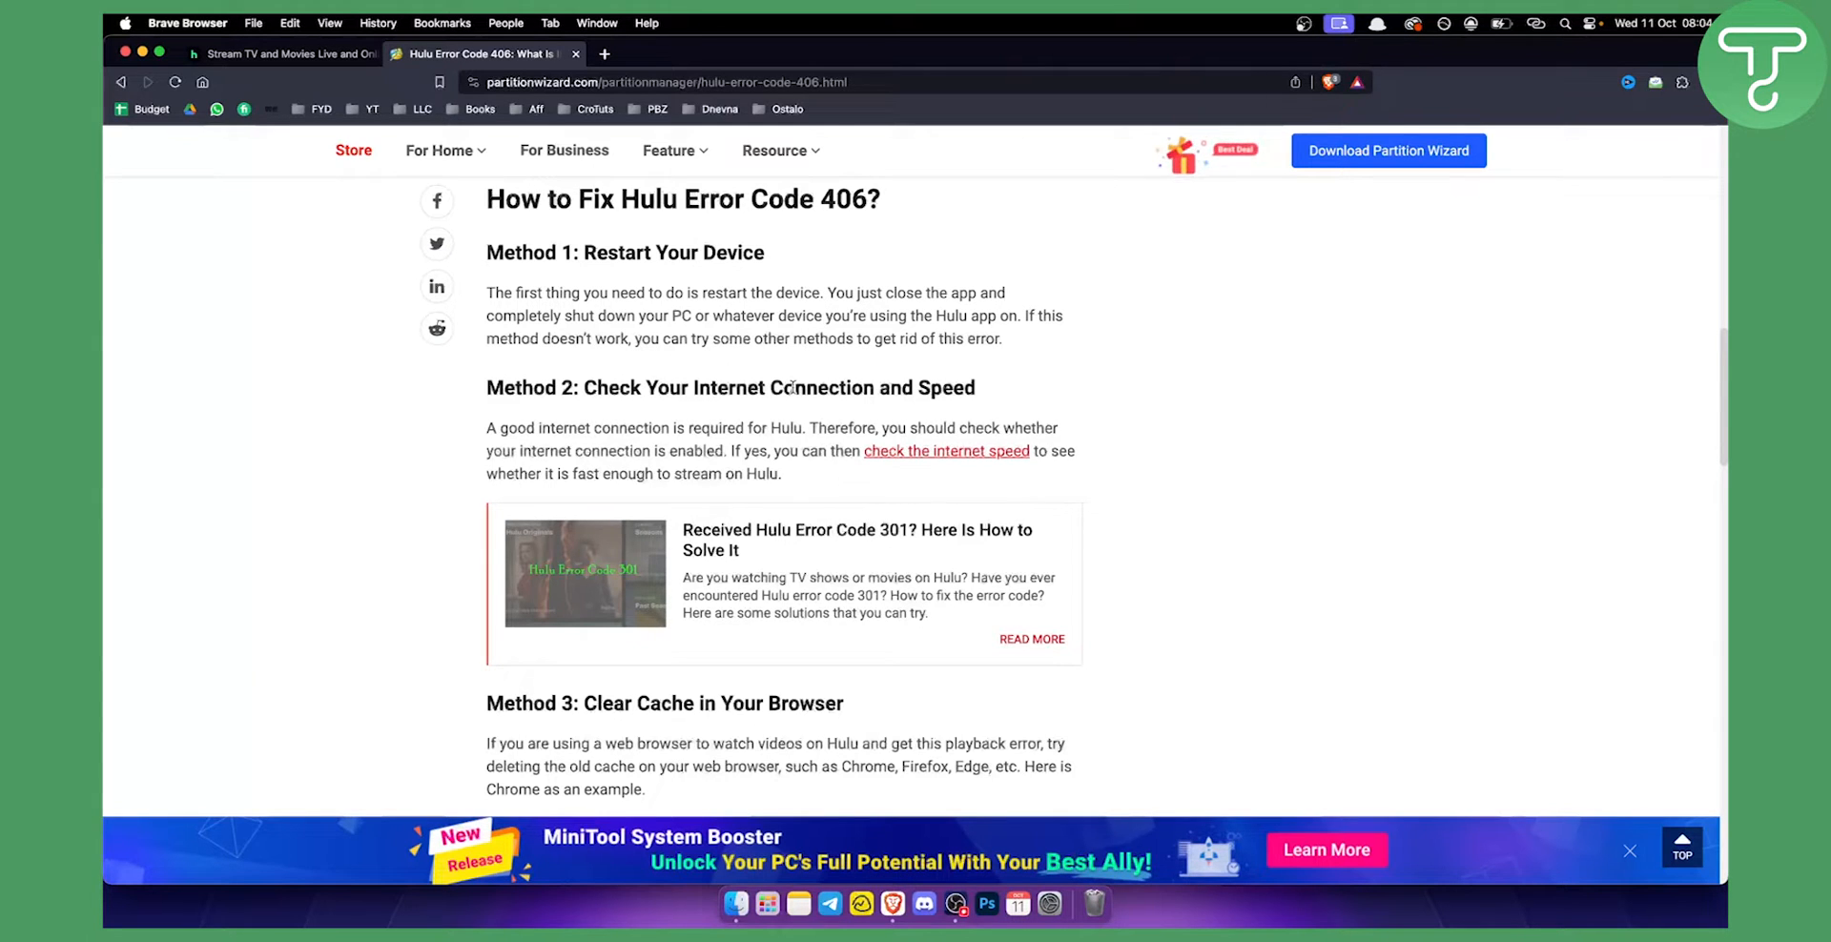
# Step: Scroll through Method 3's cache-clearing steps and Chrome screenshot until the Method 4 heading appears
pyautogui.scroll(-3)
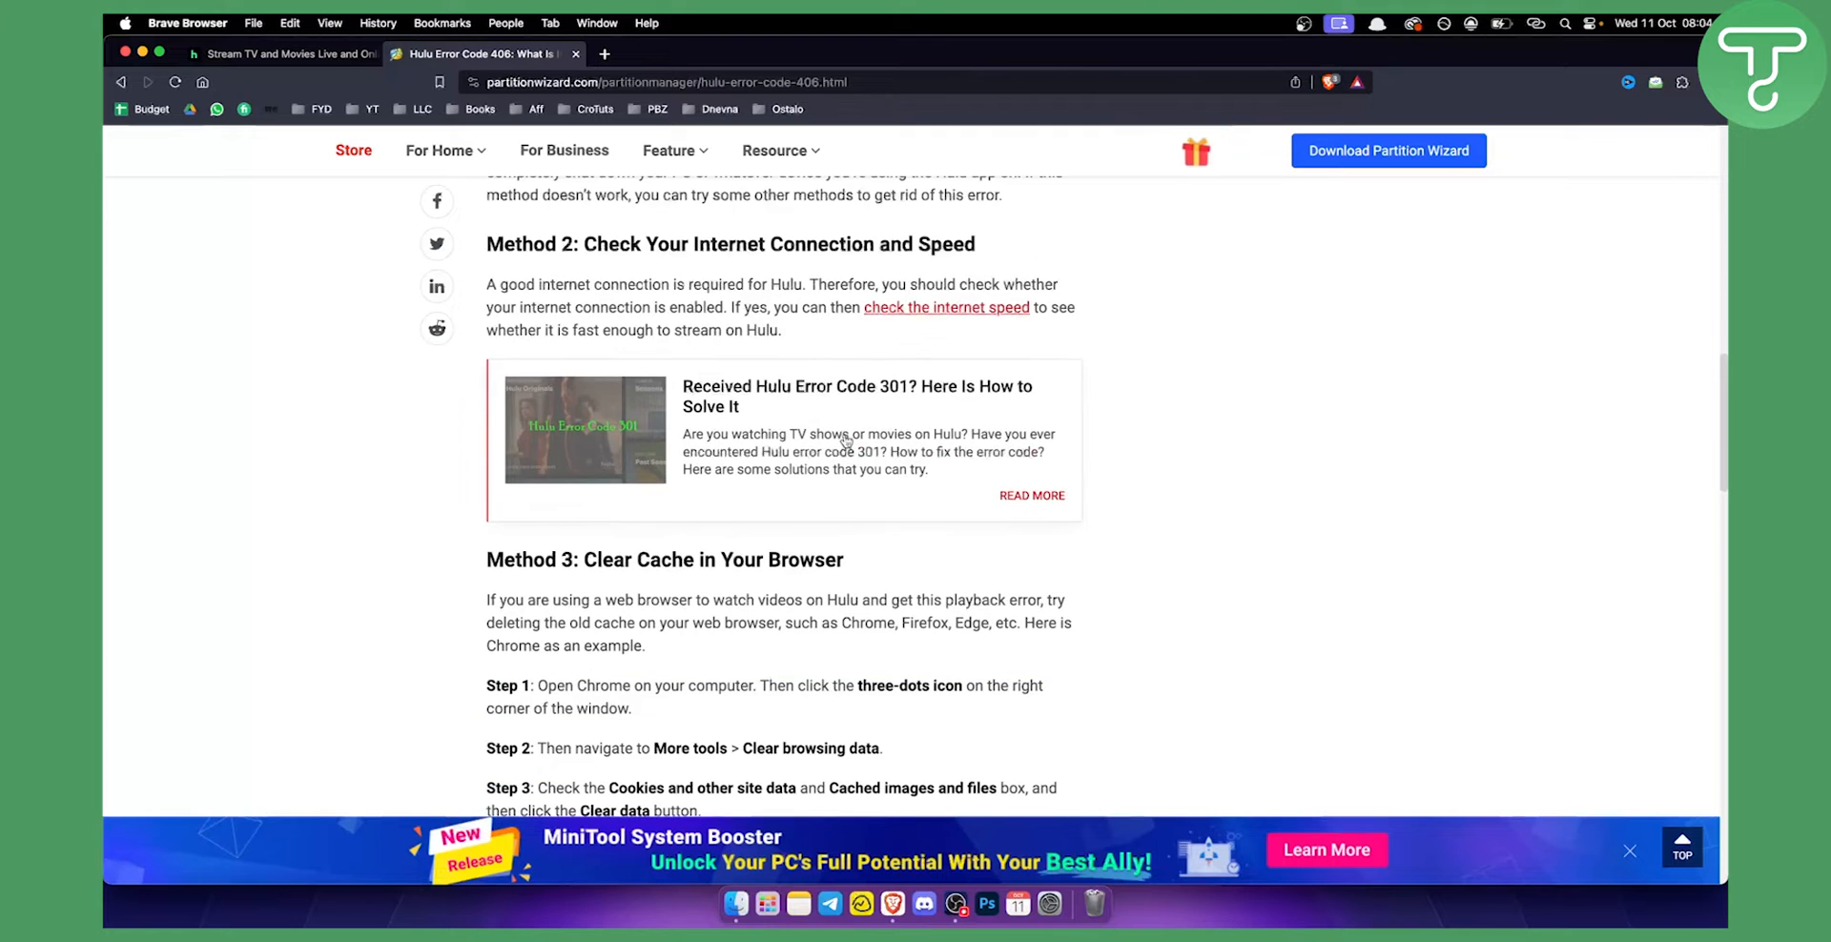
pyautogui.scroll(-3)
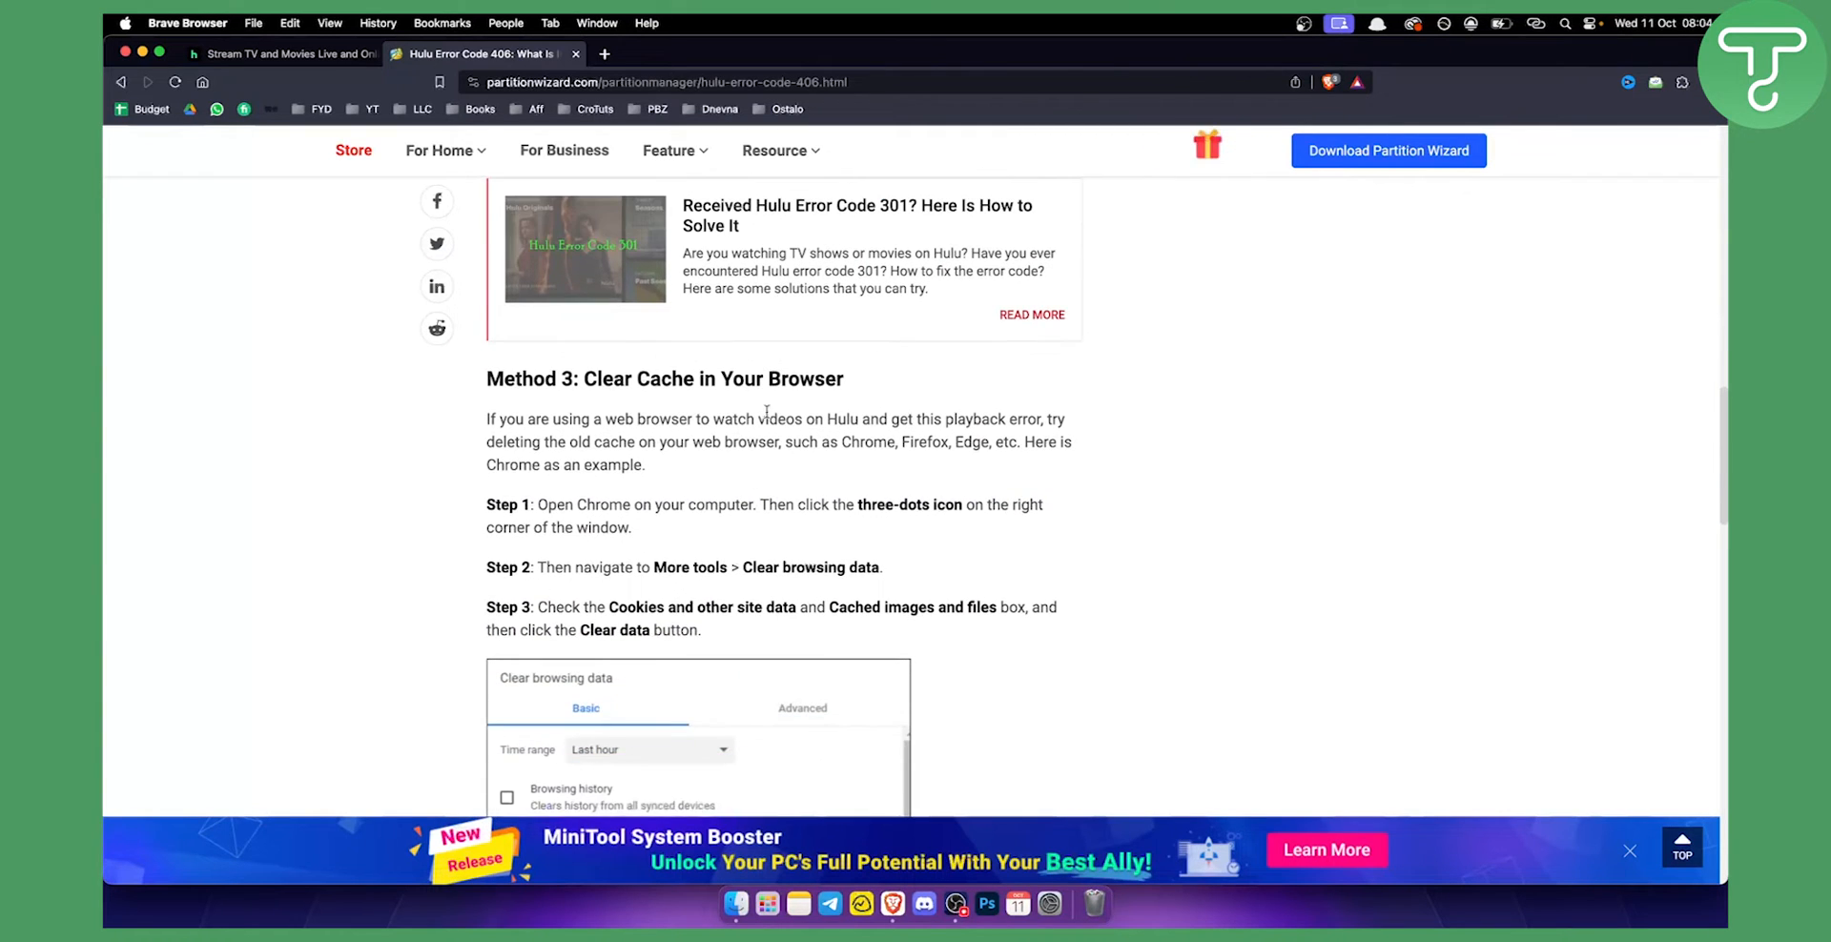
pyautogui.scroll(-3)
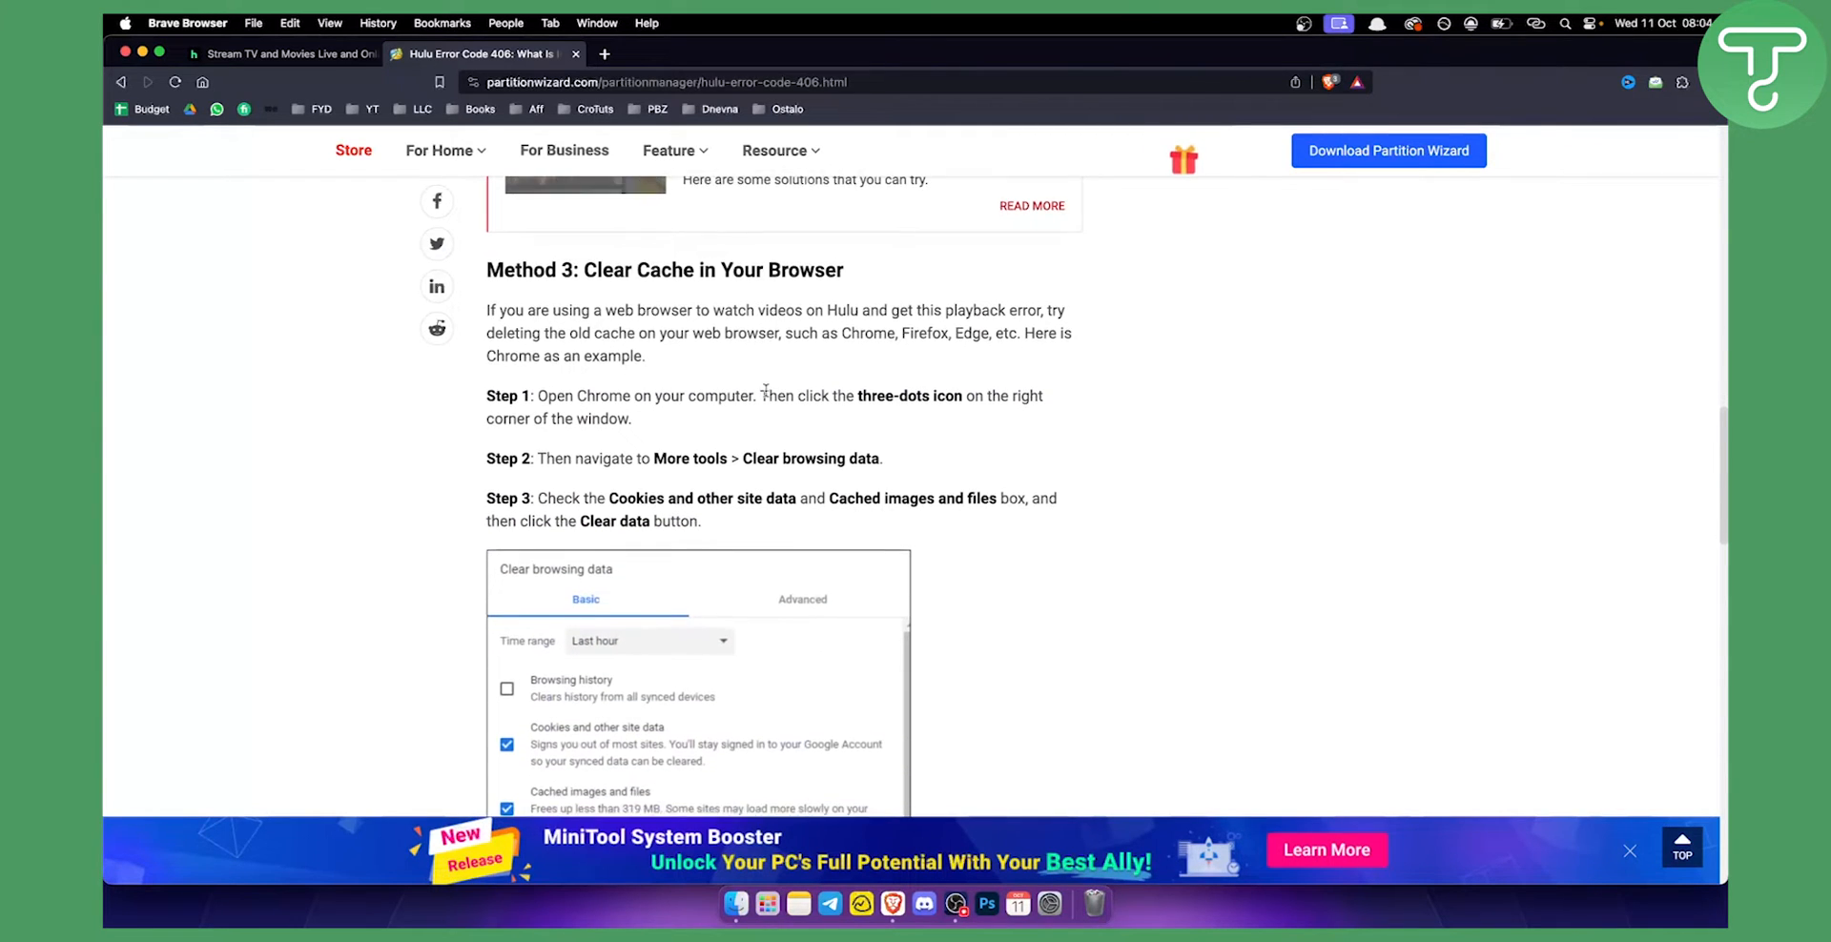
pyautogui.scroll(-3)
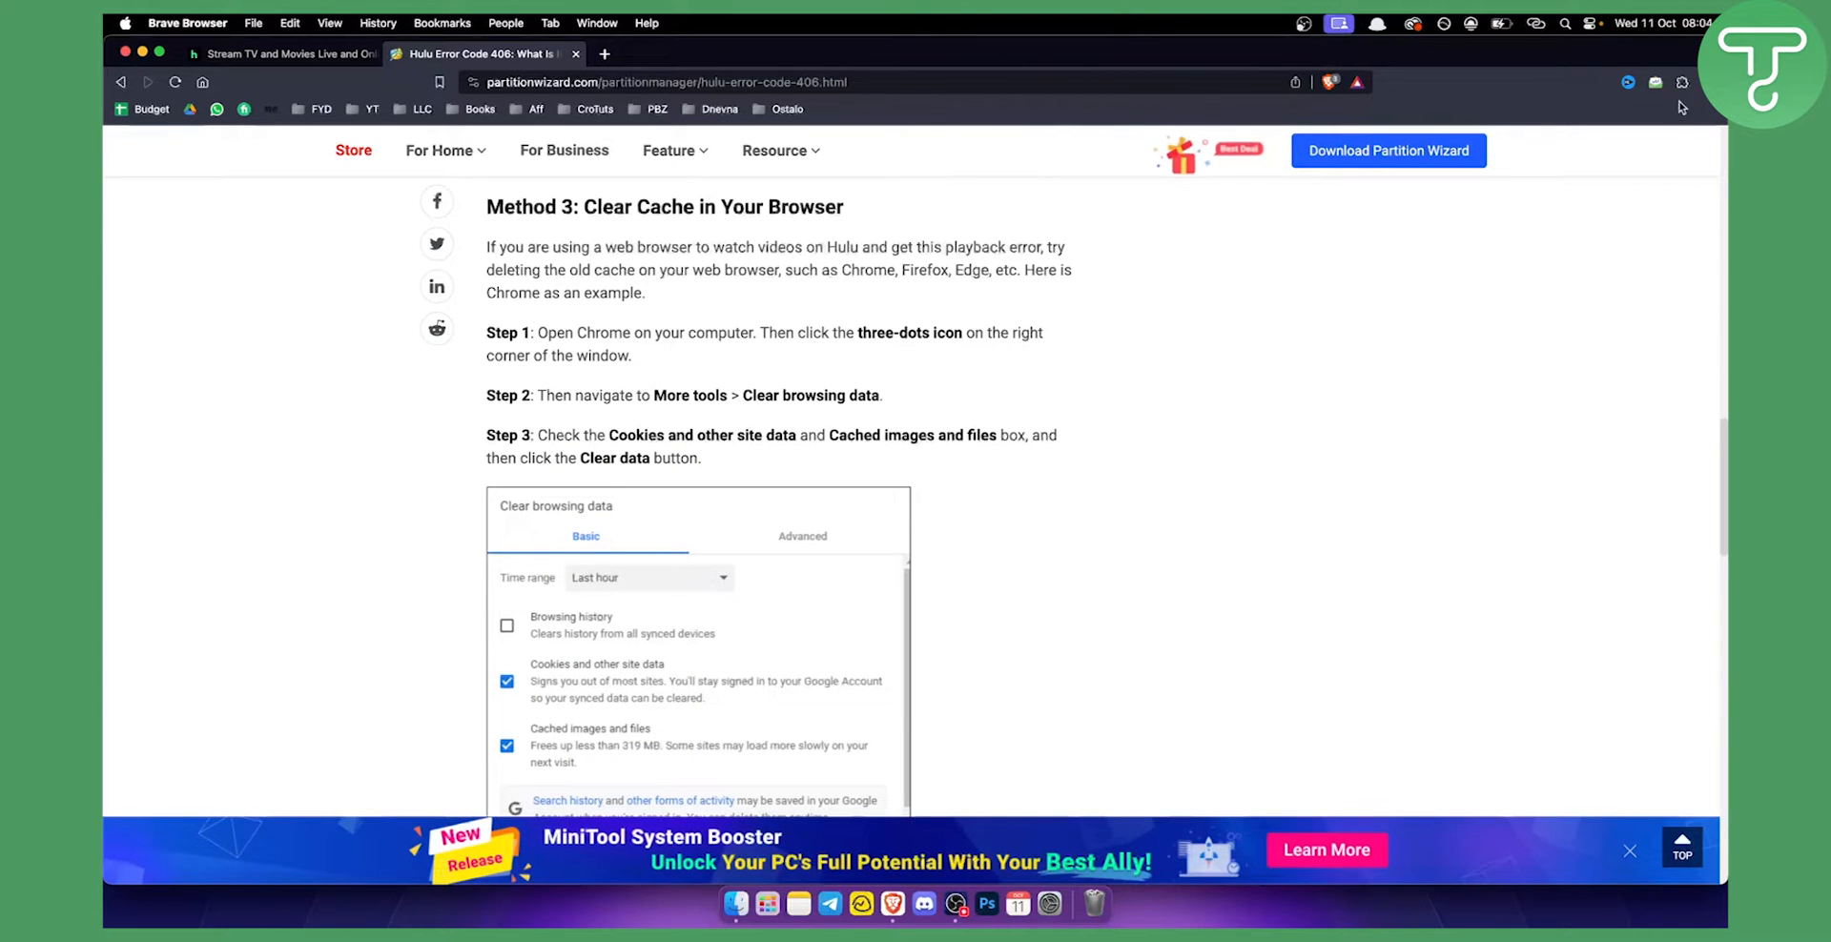
pyautogui.click(1681, 83)
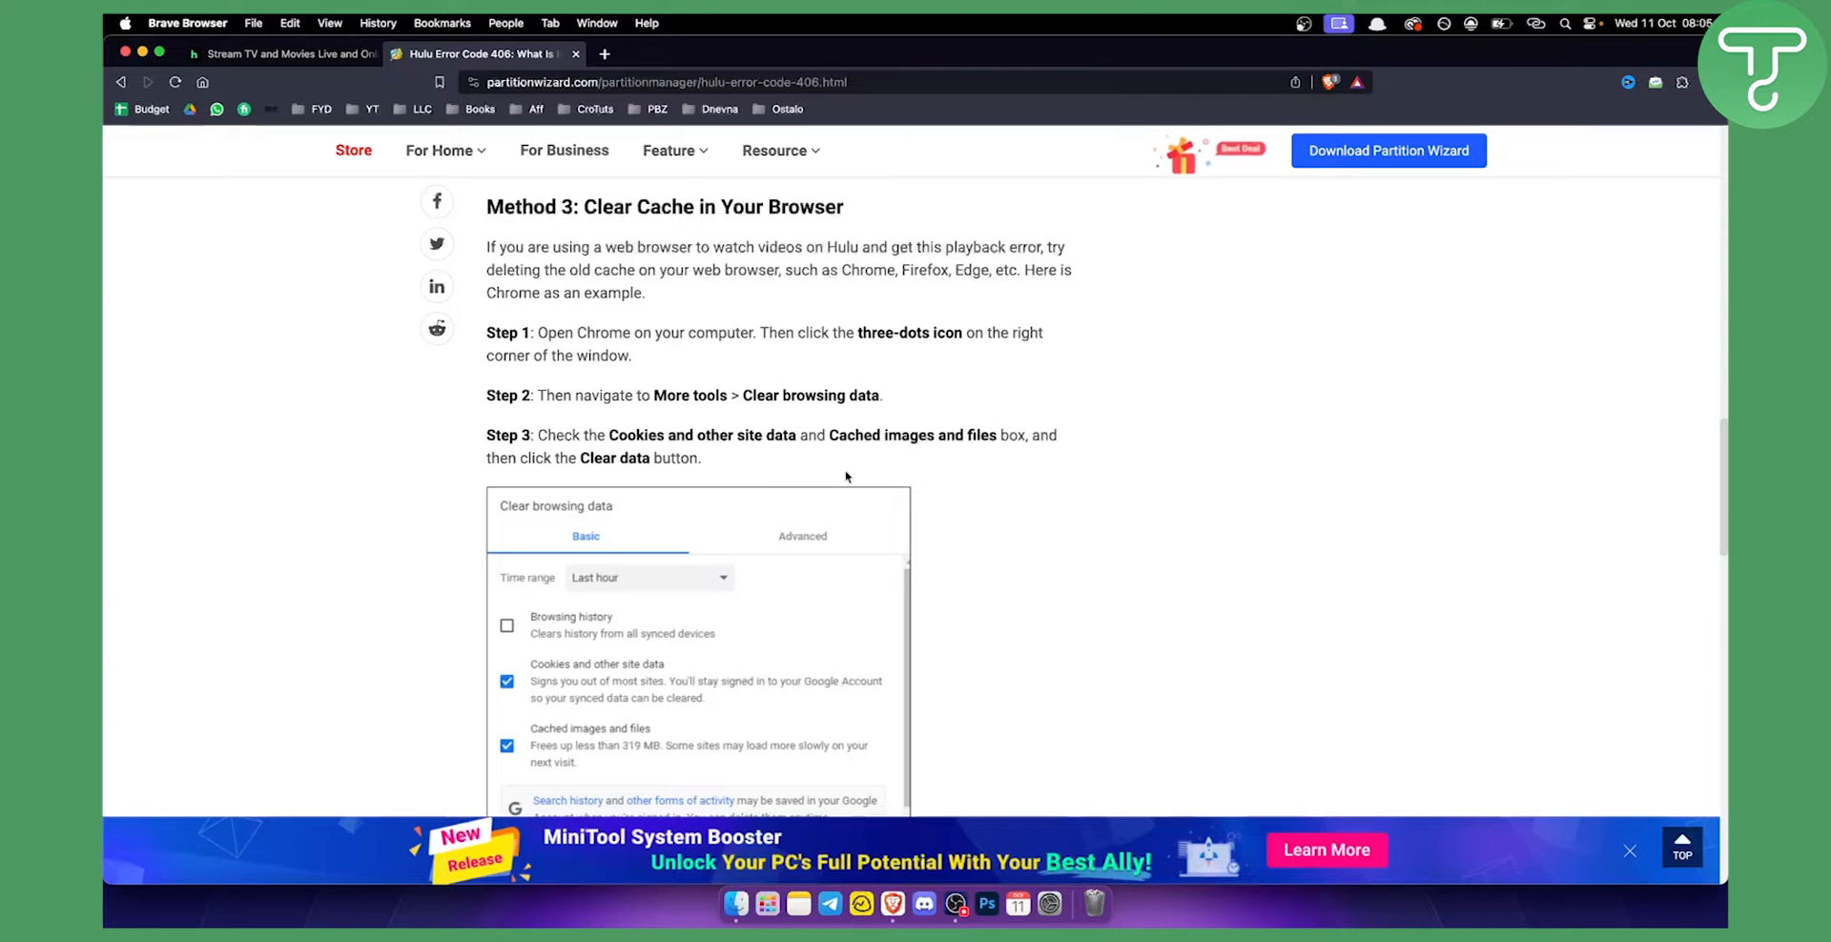
pyautogui.scroll(-3)
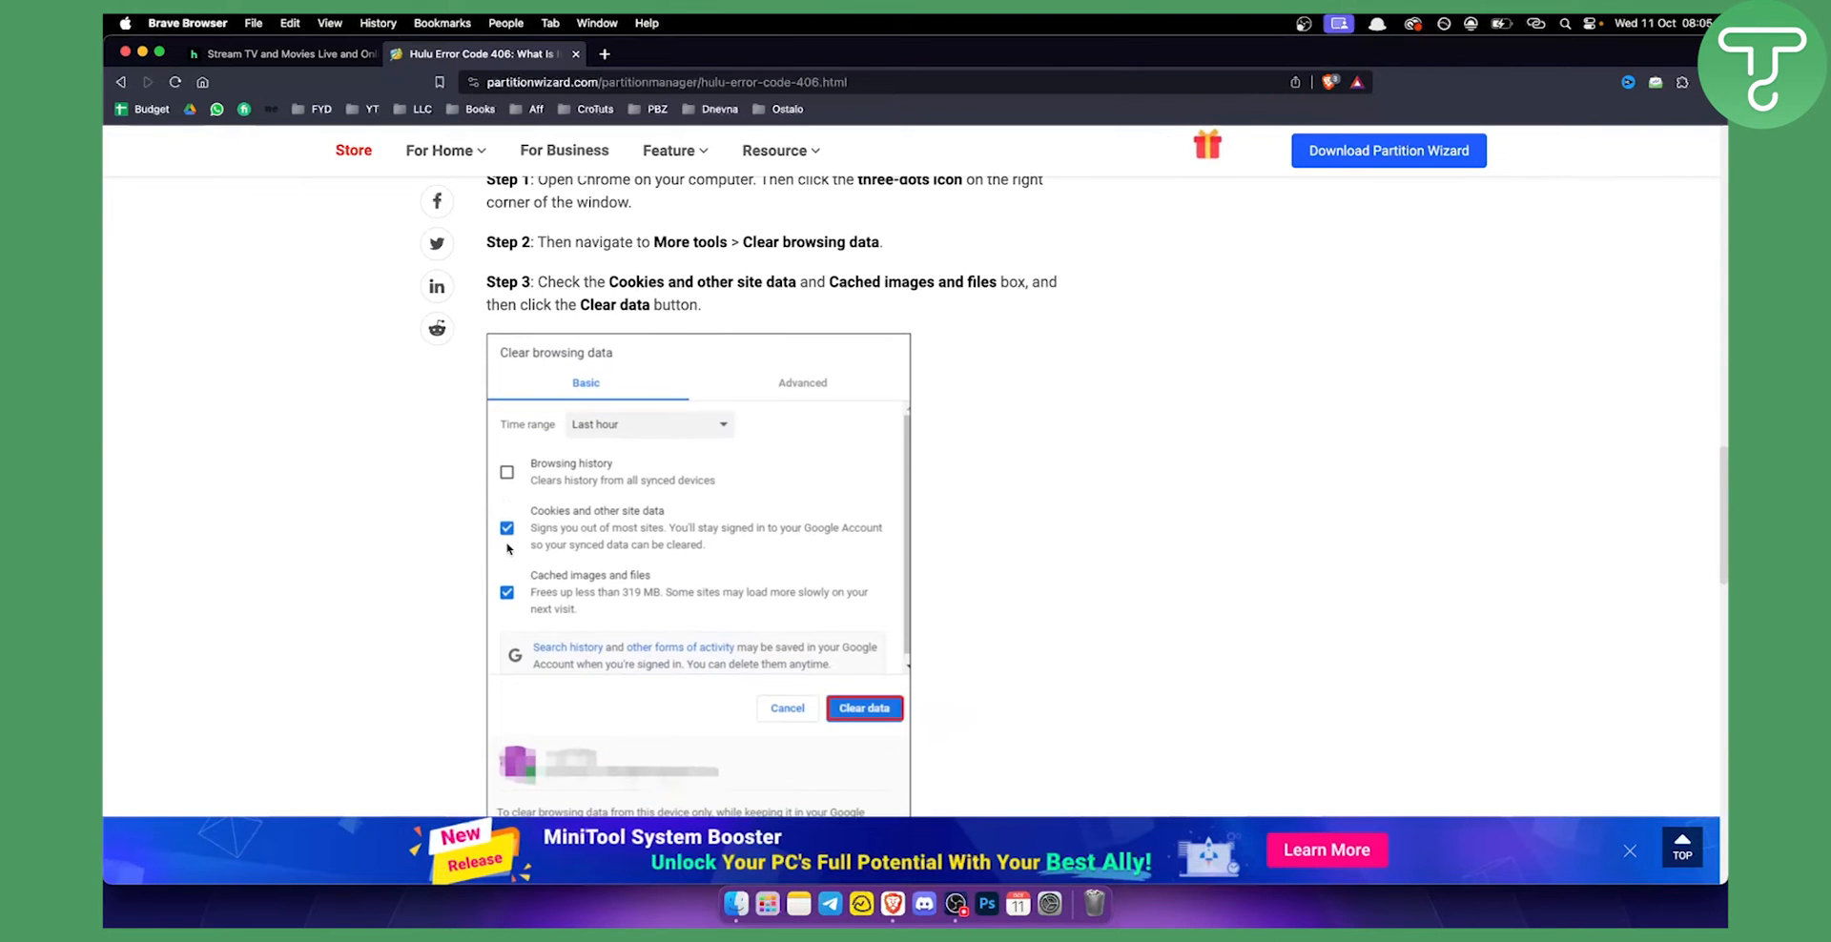
pyautogui.scroll(-3)
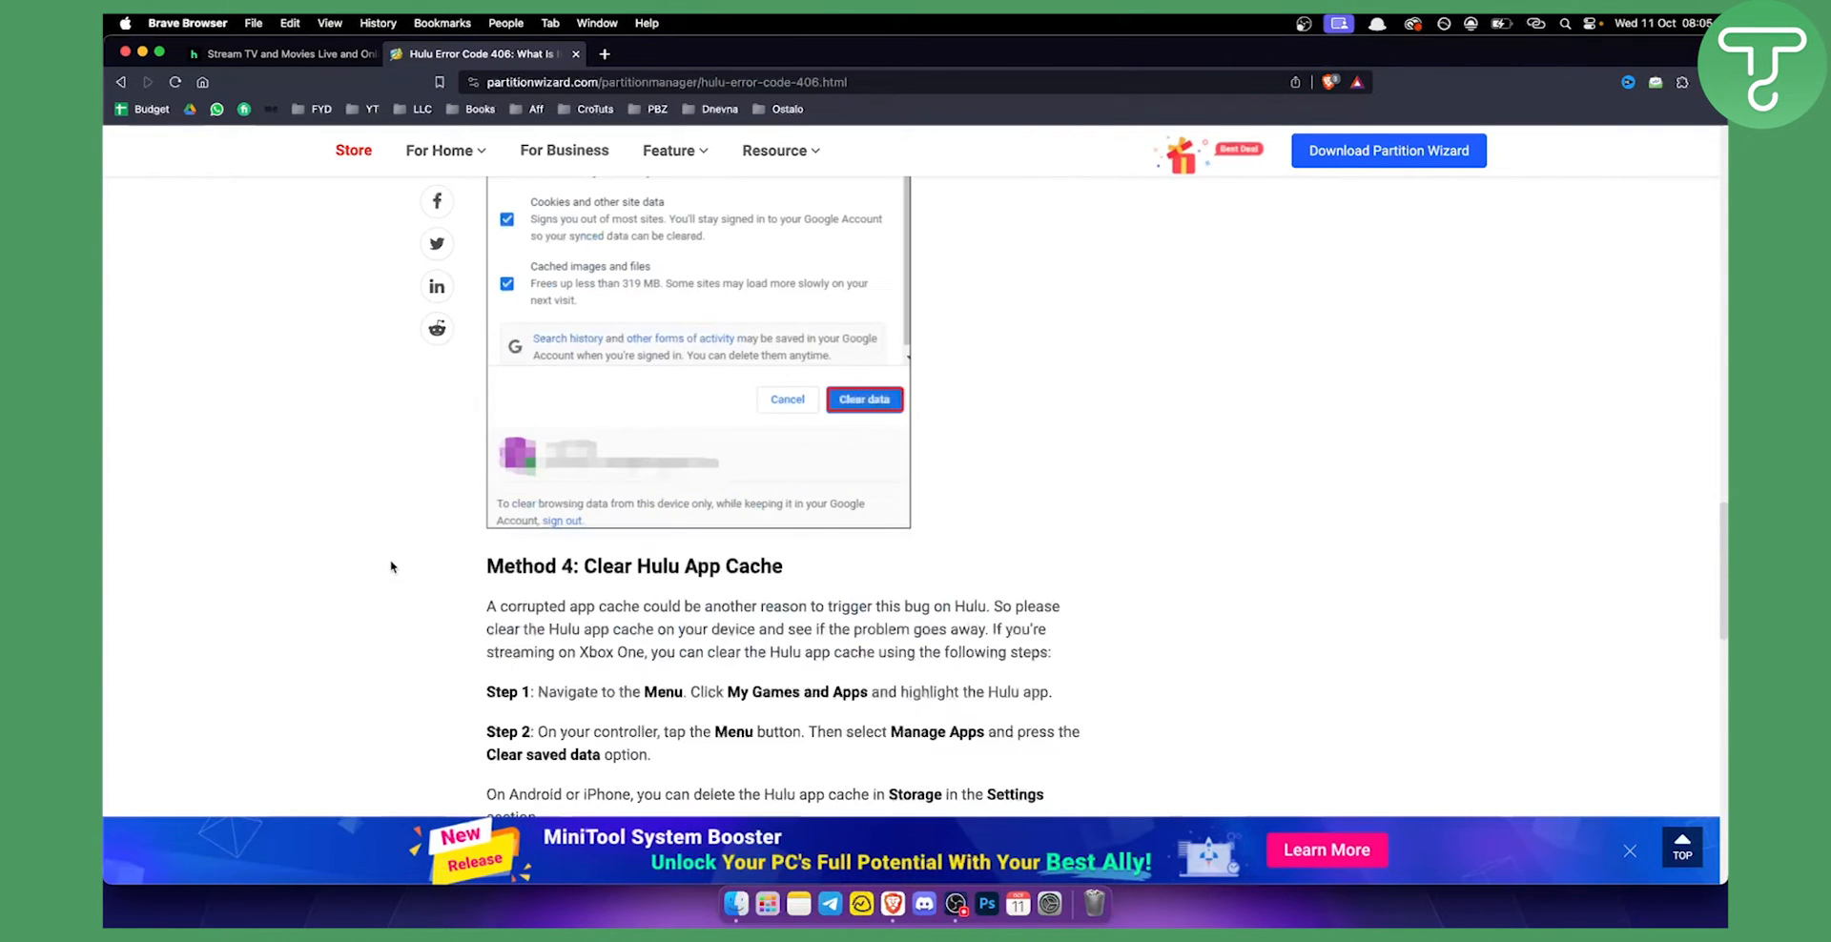
# Step: Scroll into Methods 4–6 and select the word 'Storage' in the Android and iPhone tip
pyautogui.scroll(-3)
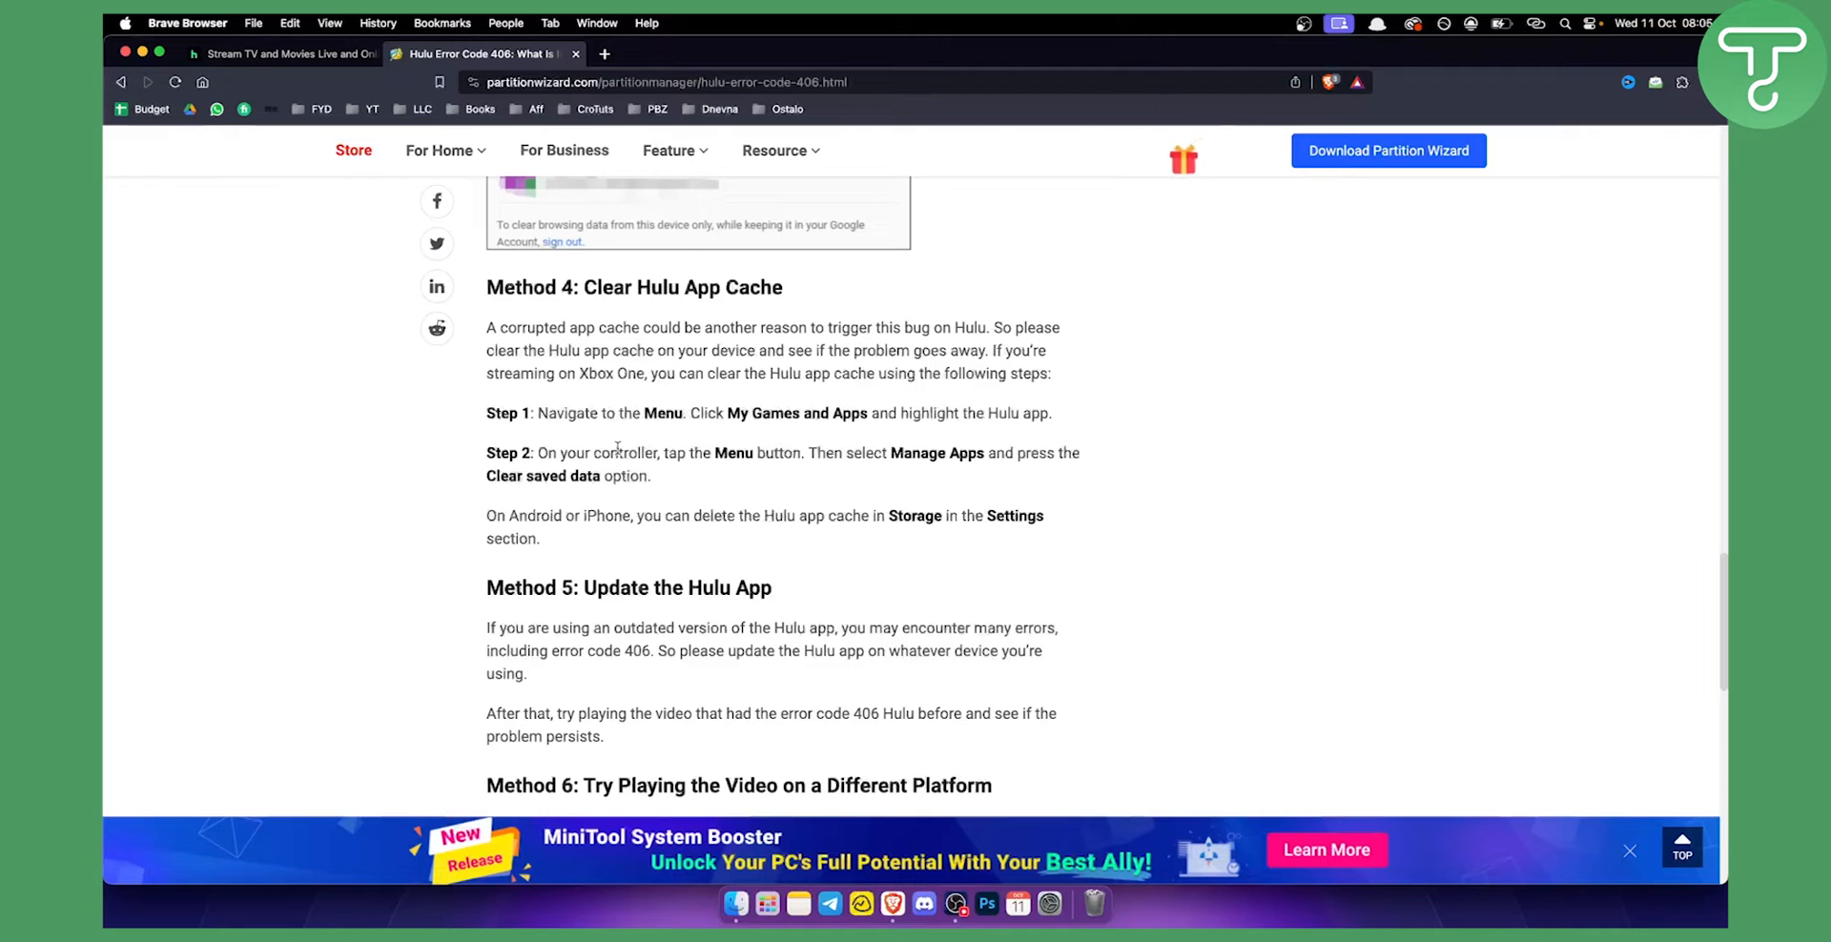
pyautogui.moveTo(604, 531)
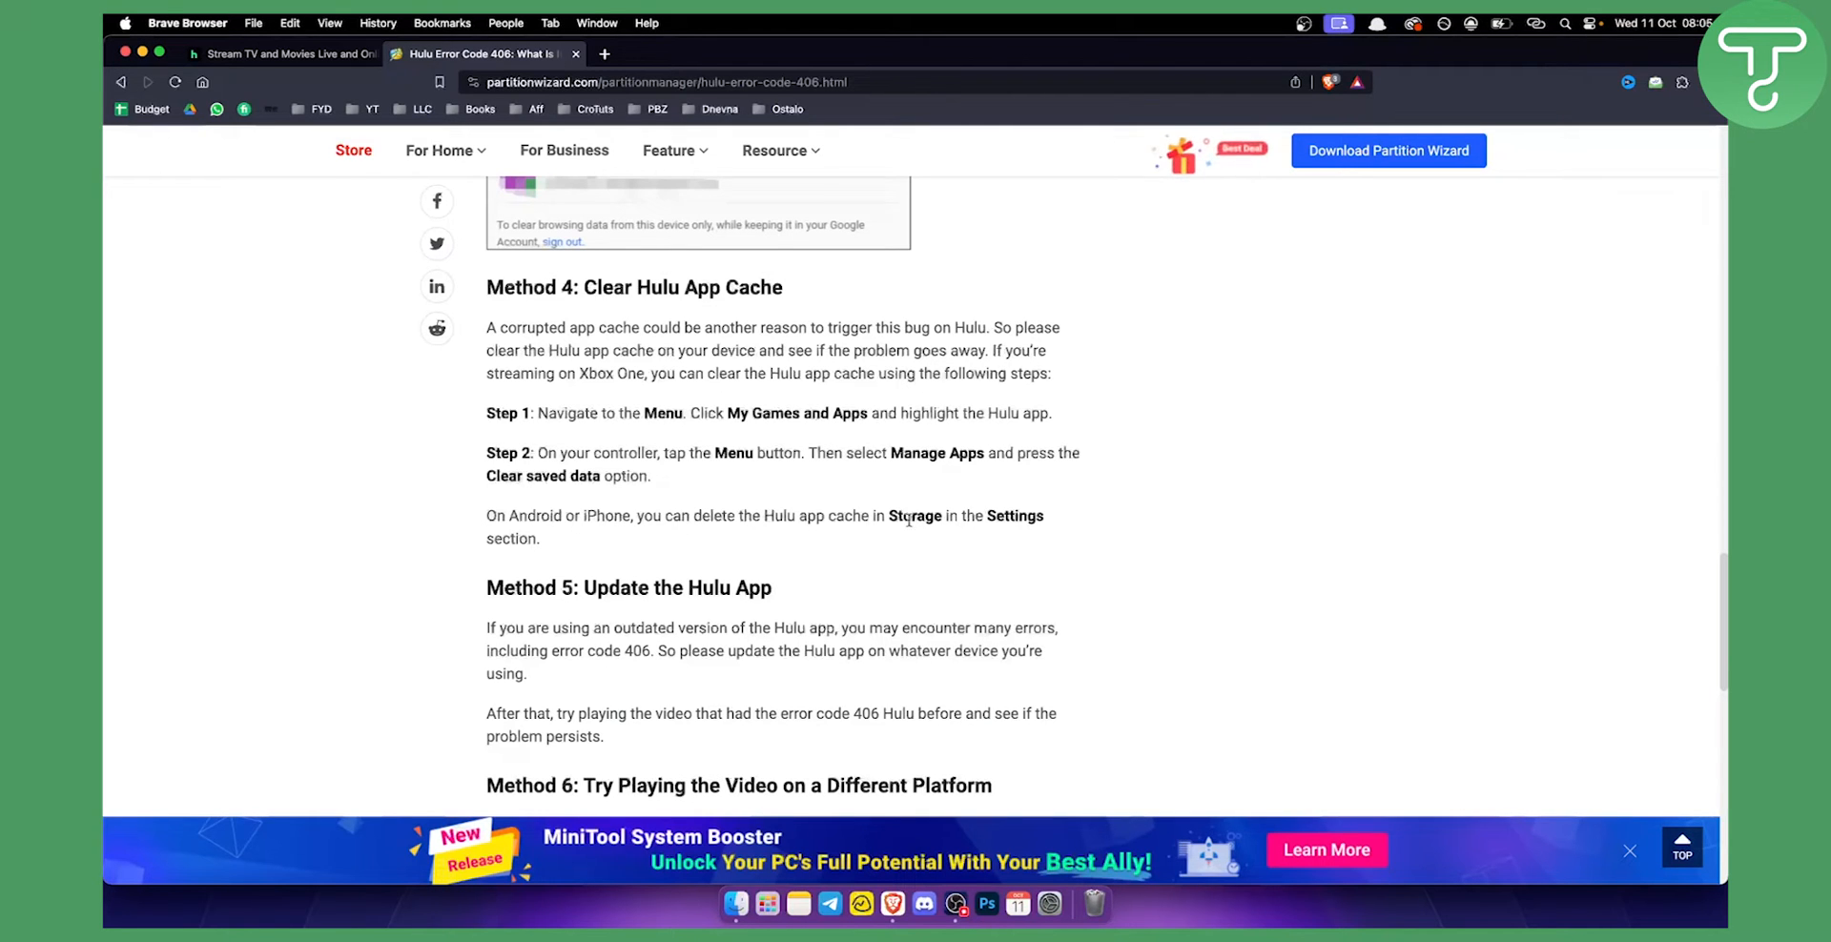
pyautogui.doubleClick(916, 515)
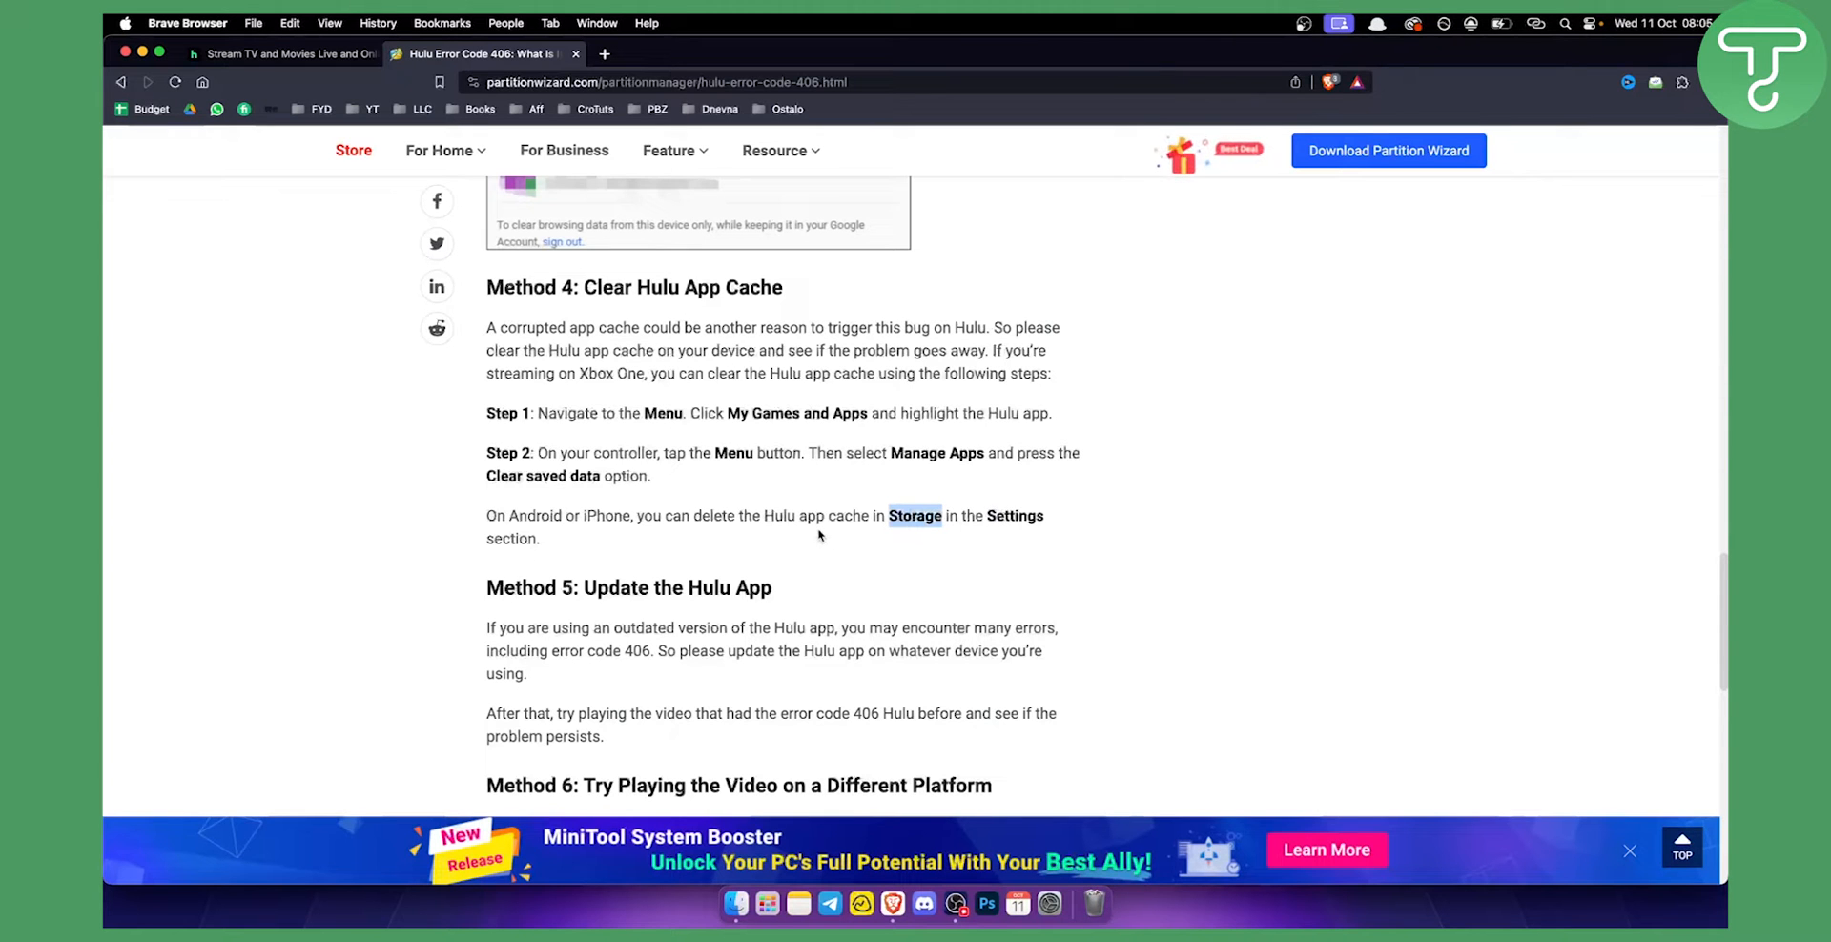
pyautogui.scroll(-3)
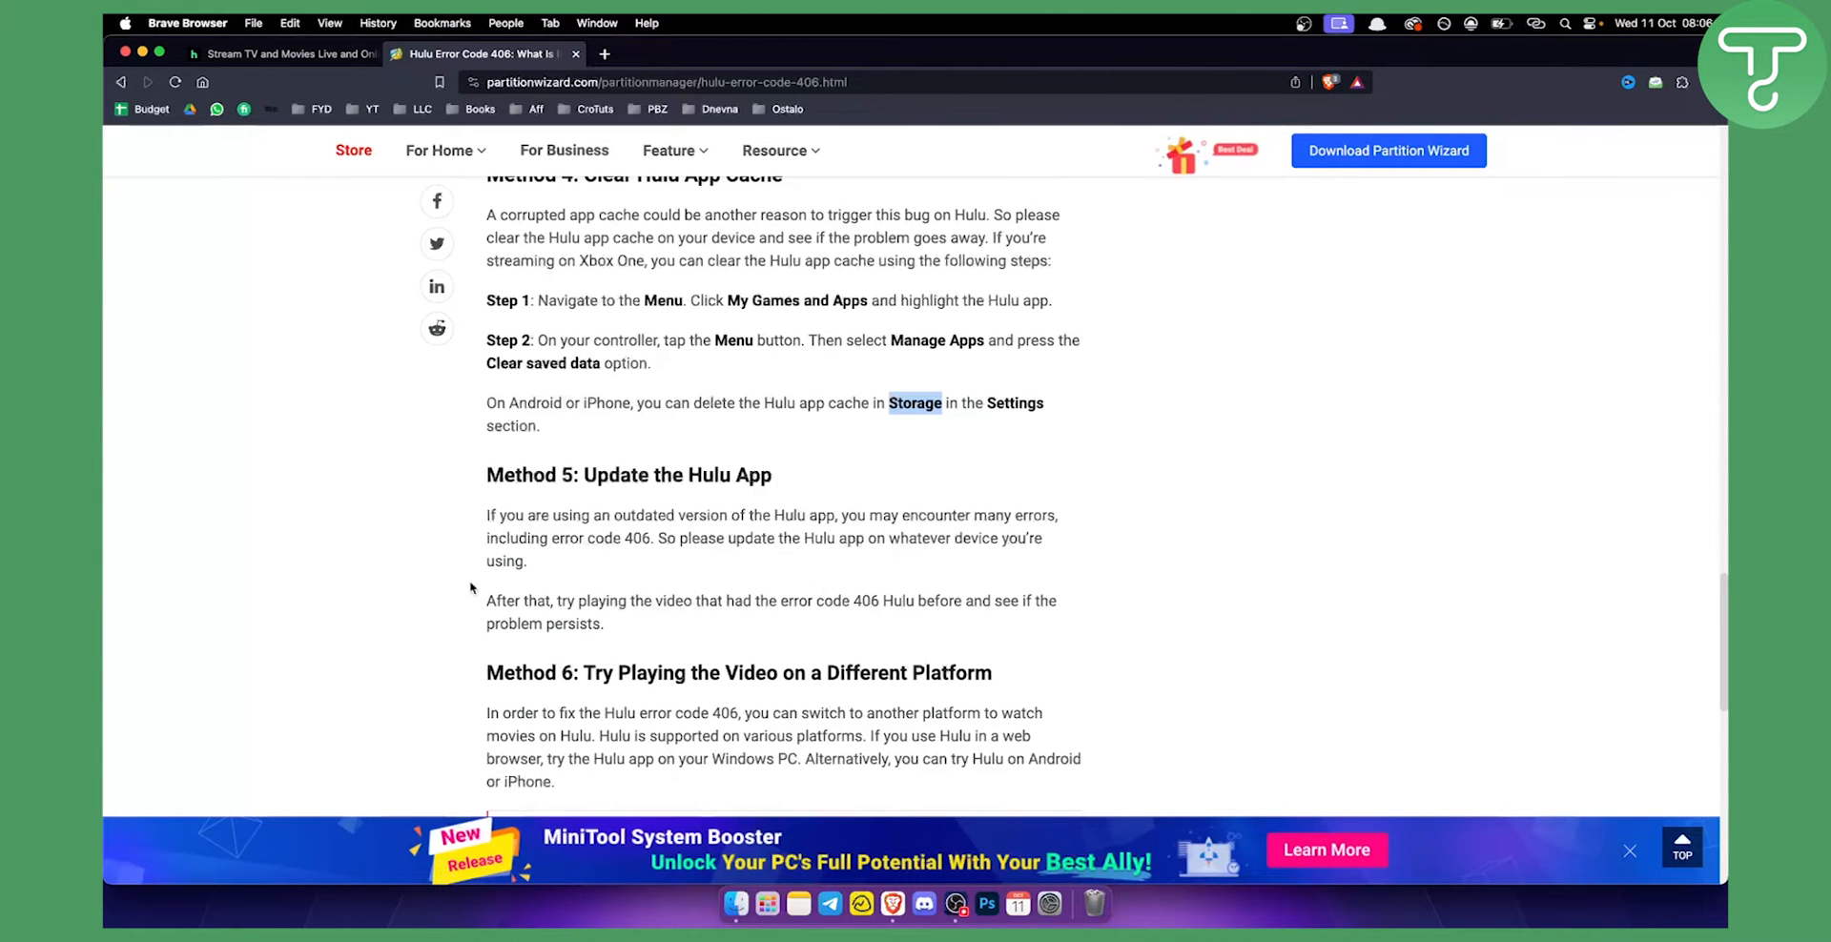
# Step: Scroll past Method 6's platform-switching advice to the Bottom Line summary and linked PS4 post
pyautogui.scroll(-3)
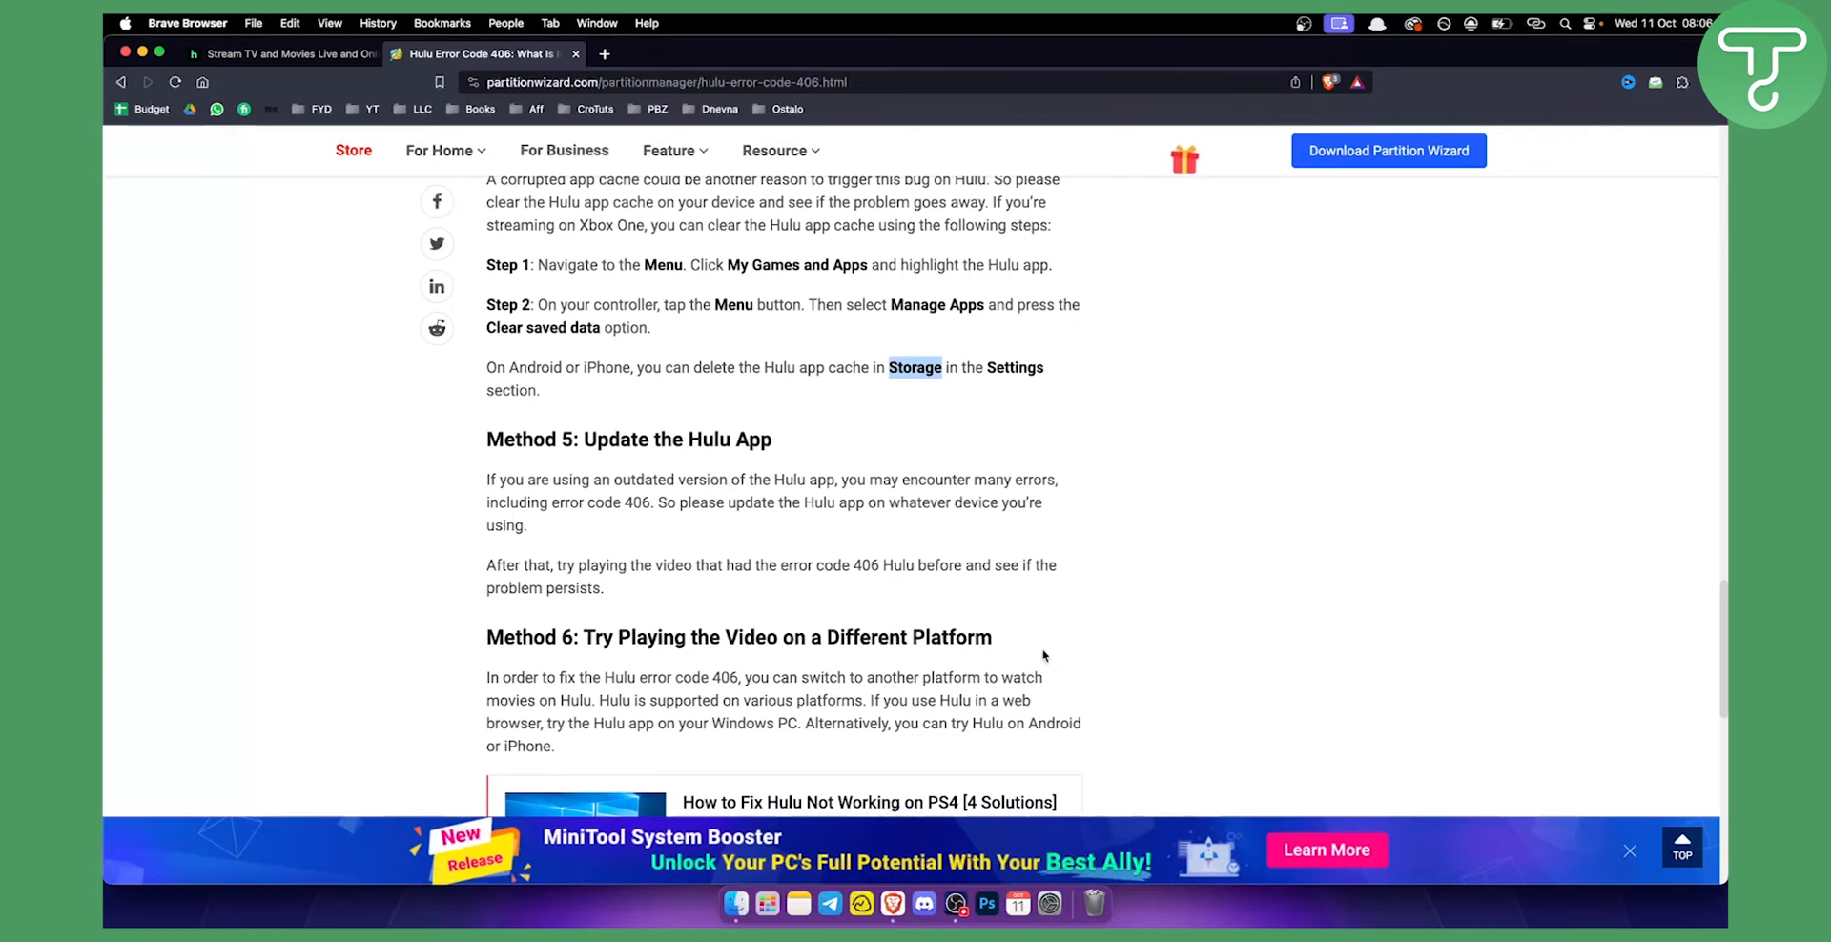
pyautogui.scroll(-3)
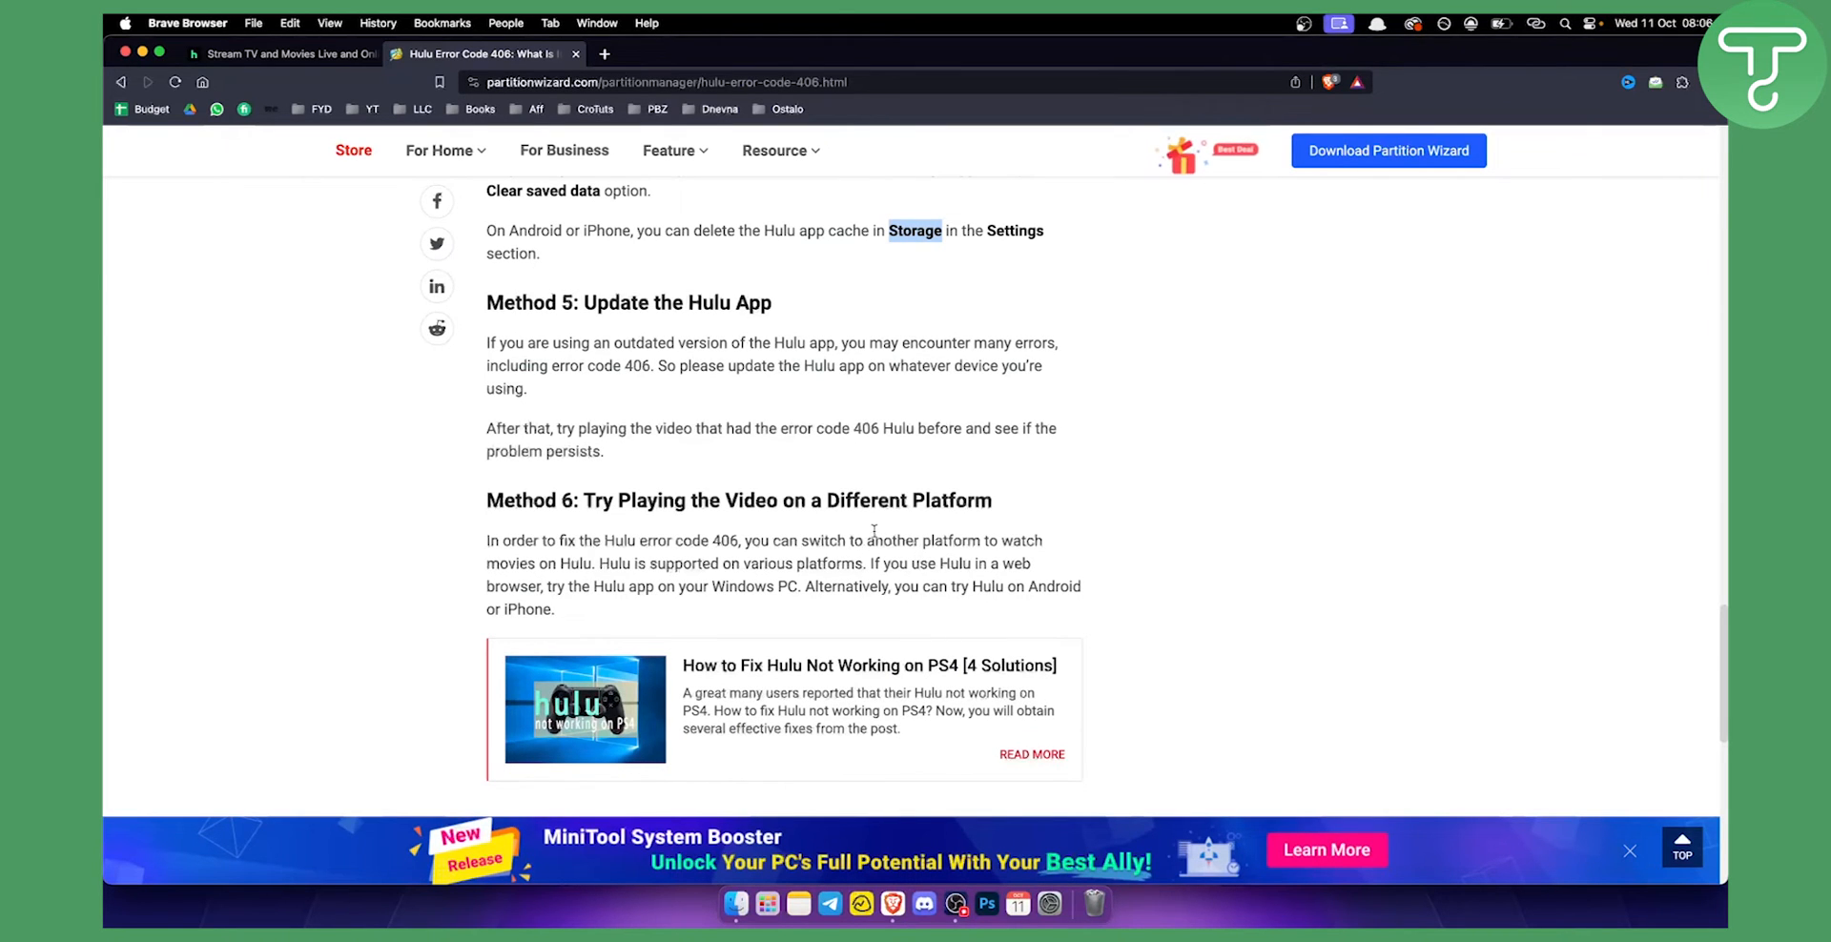
pyautogui.scroll(-3)
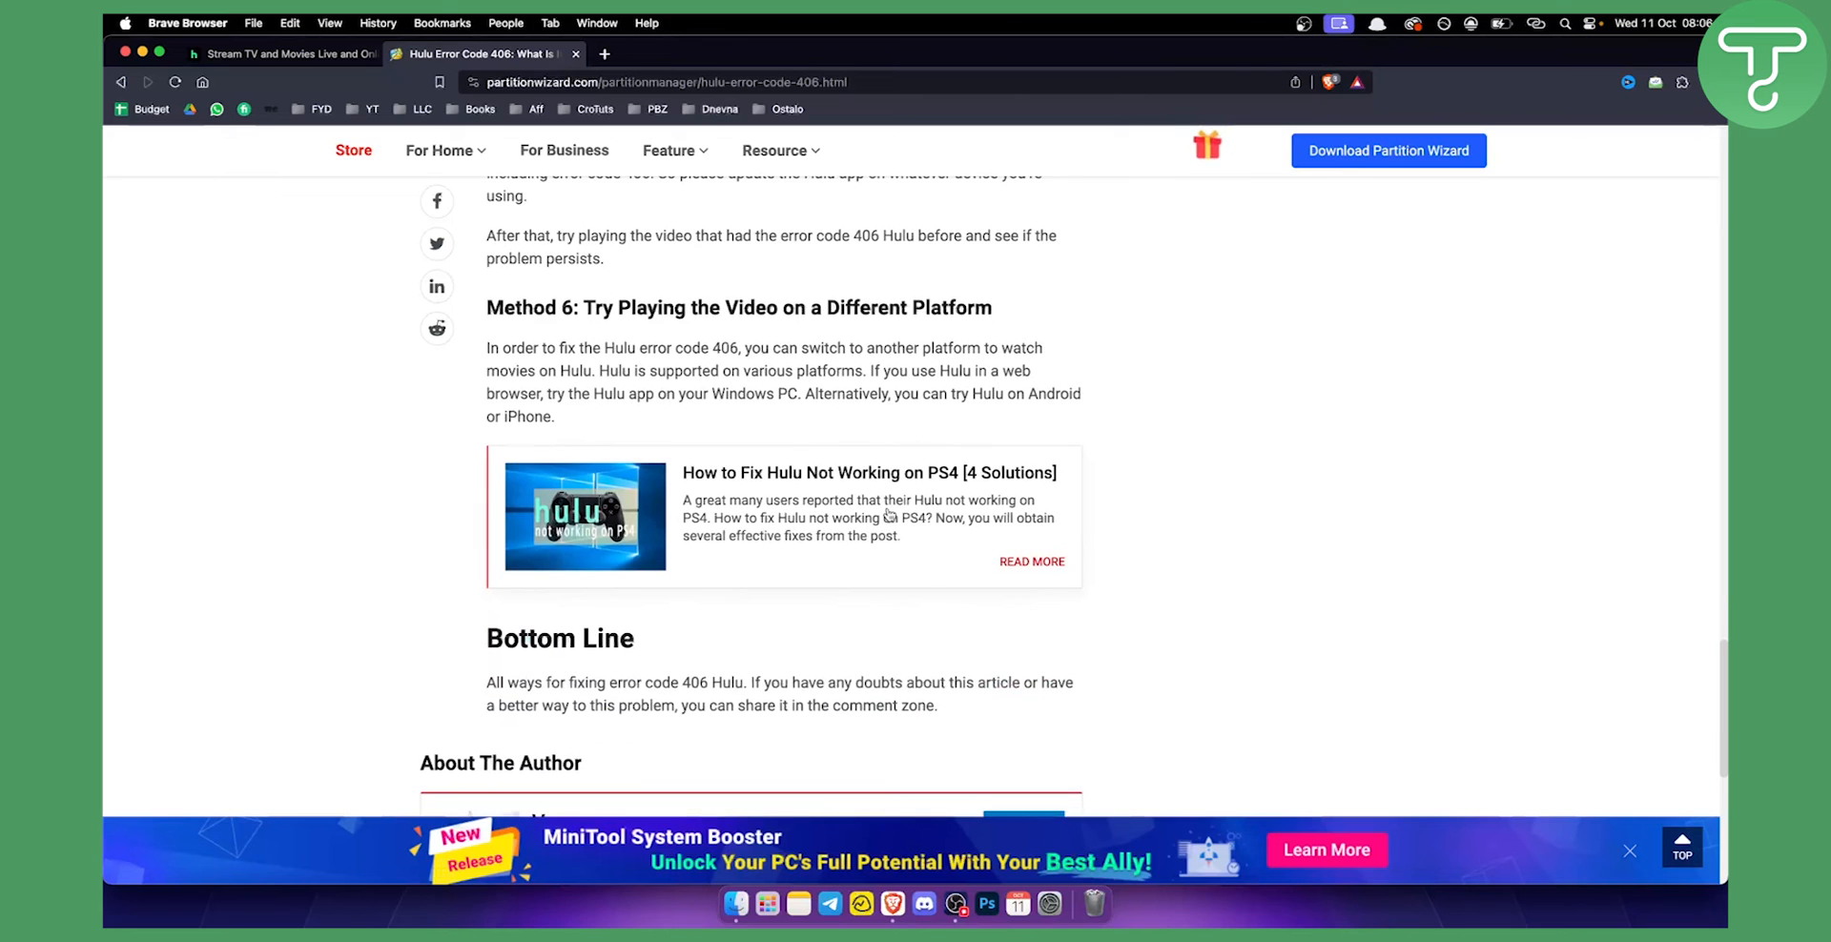
pyautogui.scroll(3)
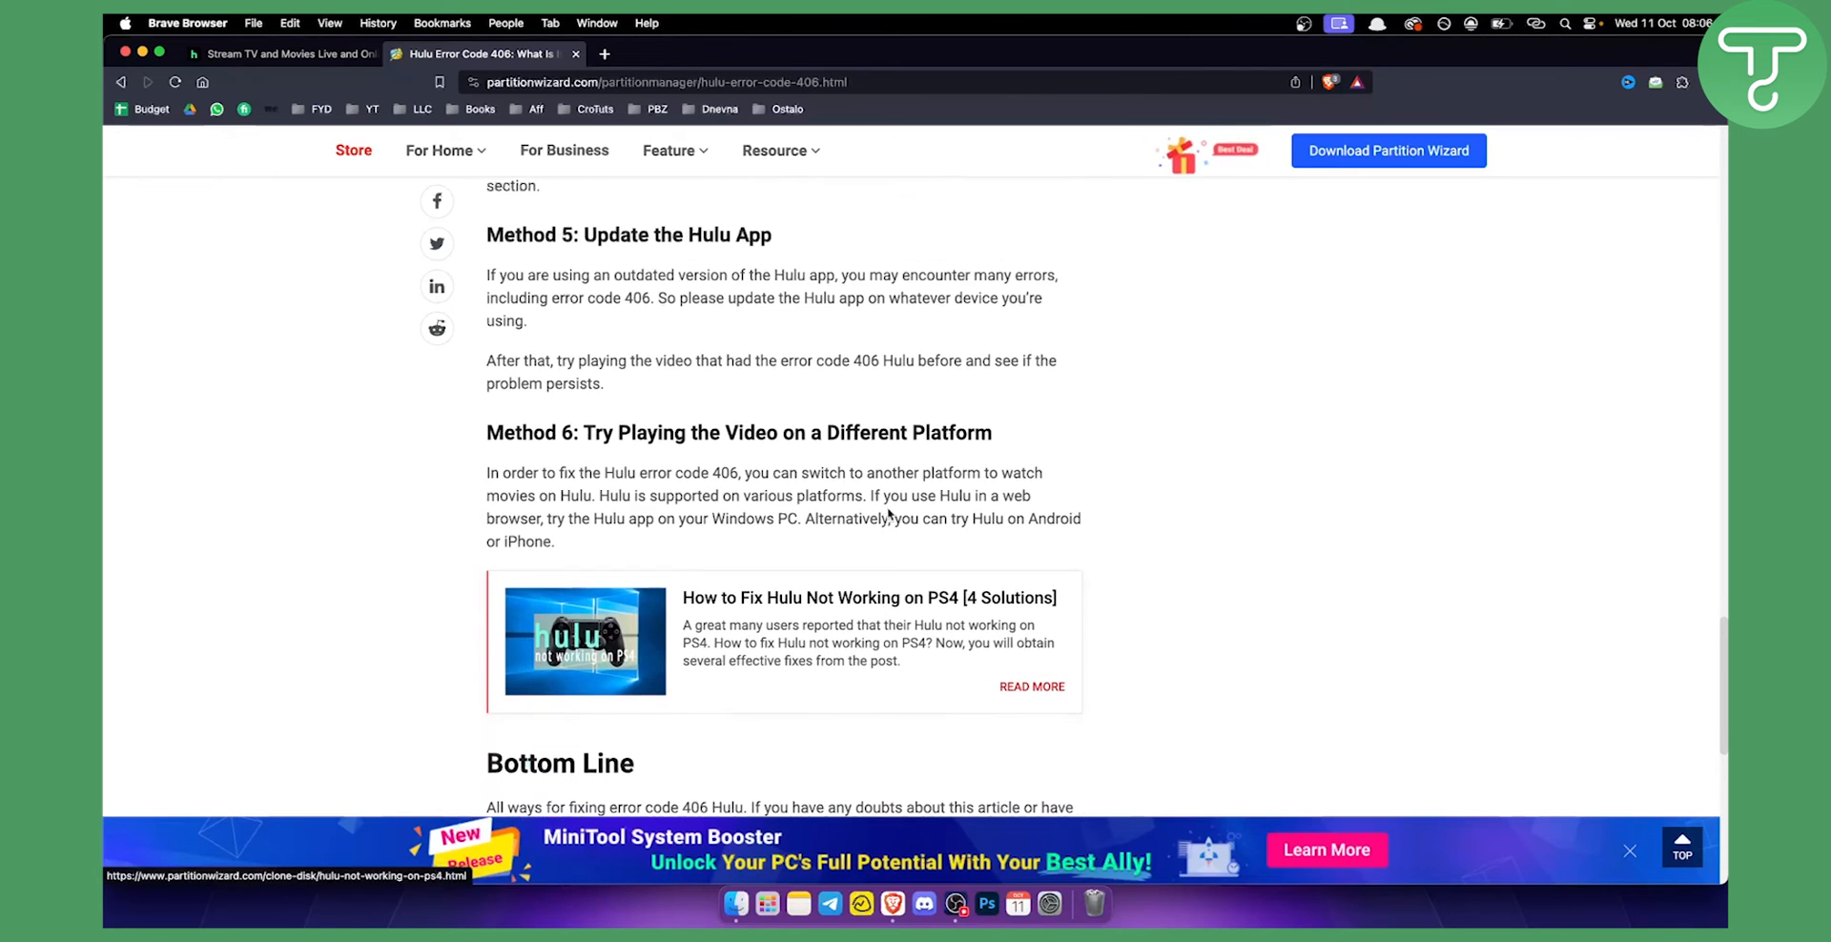
# Step: Scroll back up to the 'How to Fix Hulu Error Code 406?' heading with Methods 1 to 3 in view
pyautogui.scroll(3)
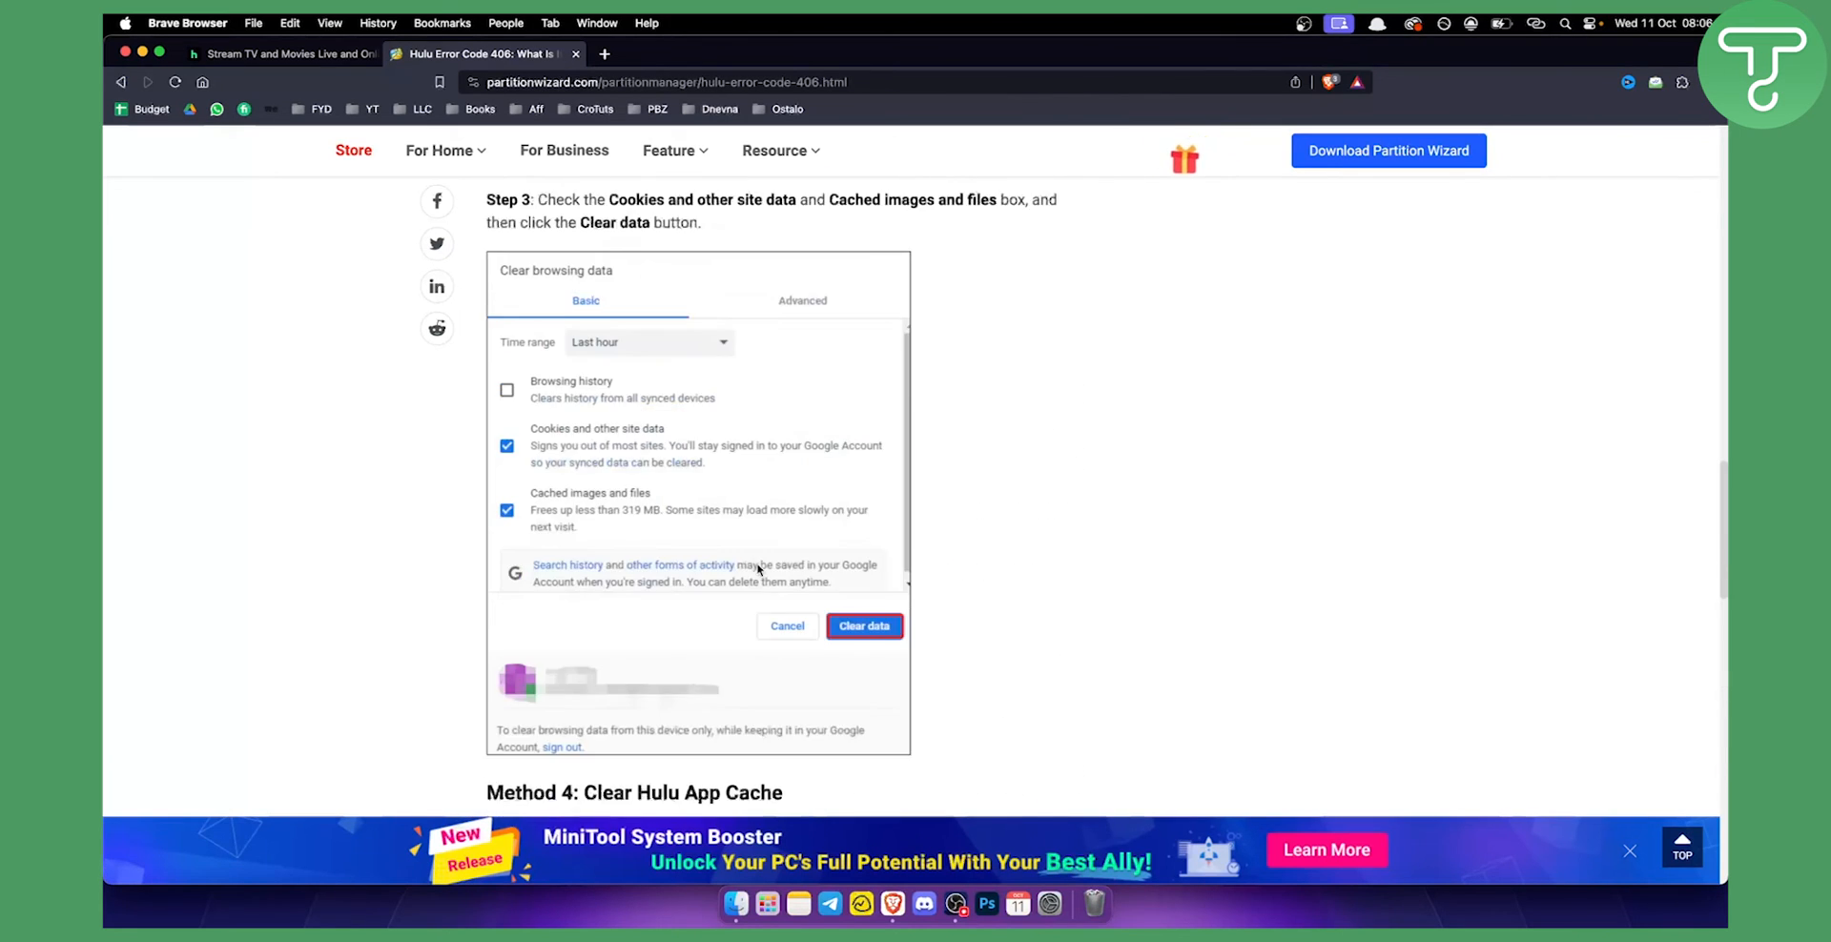
pyautogui.scroll(3)
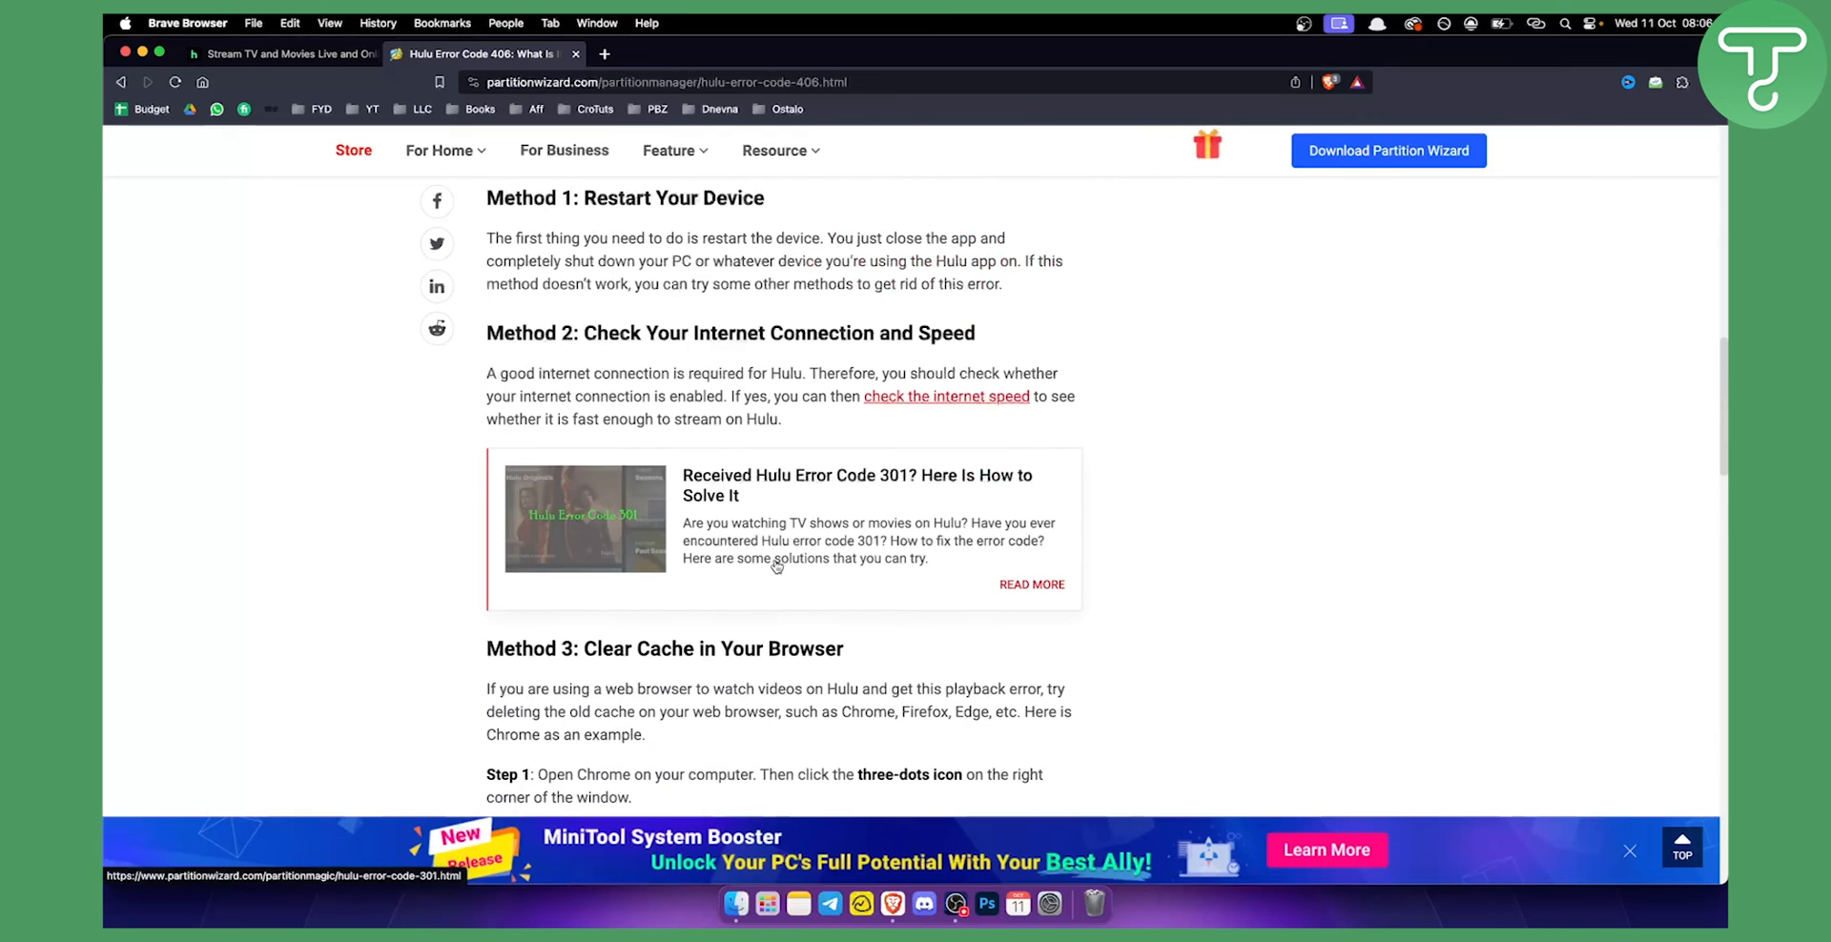
pyautogui.scroll(3)
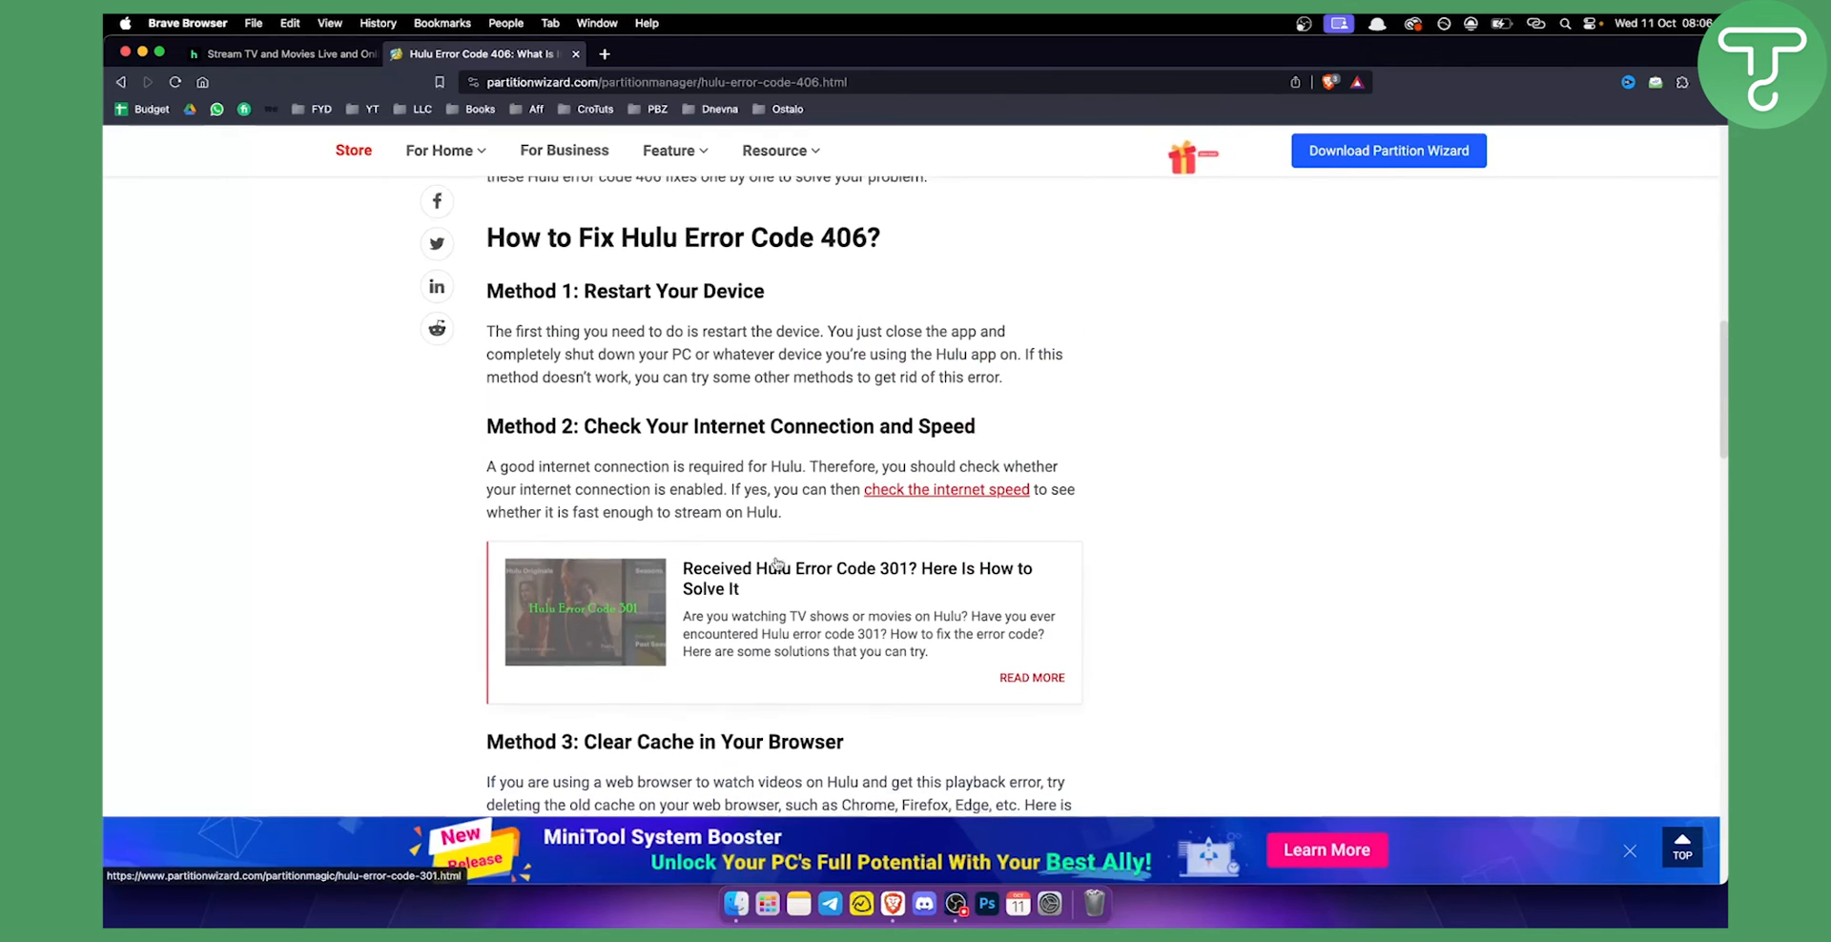
pyautogui.scroll(-3)
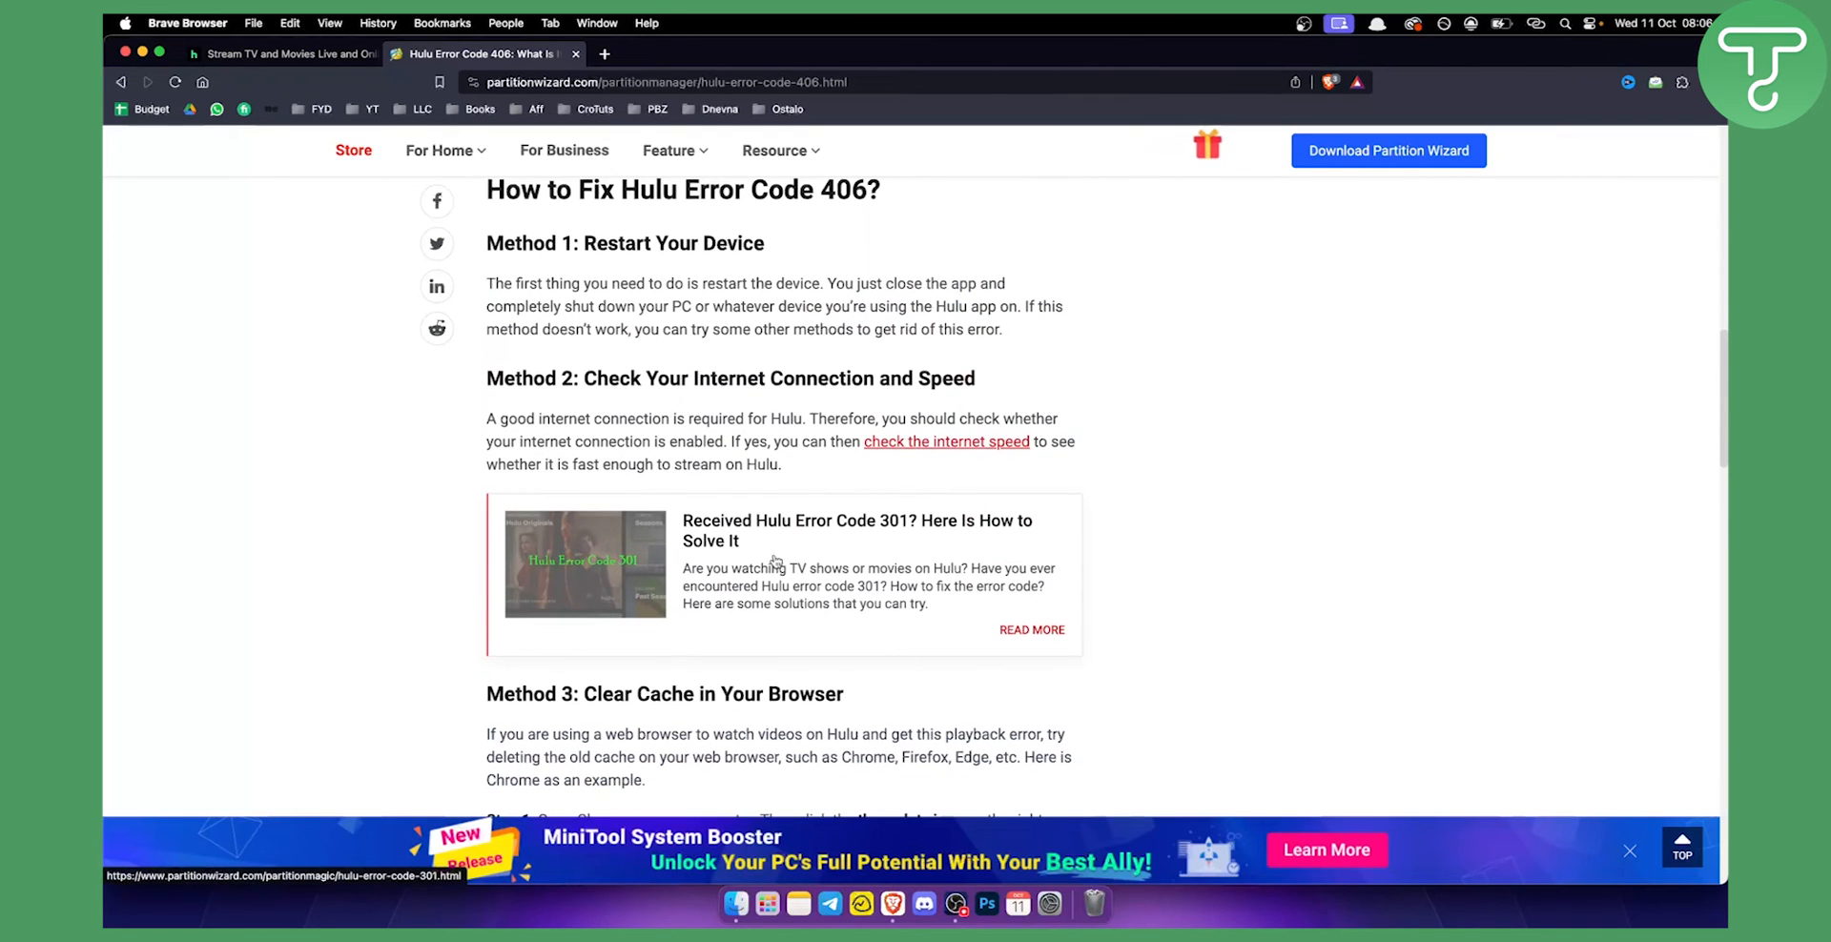